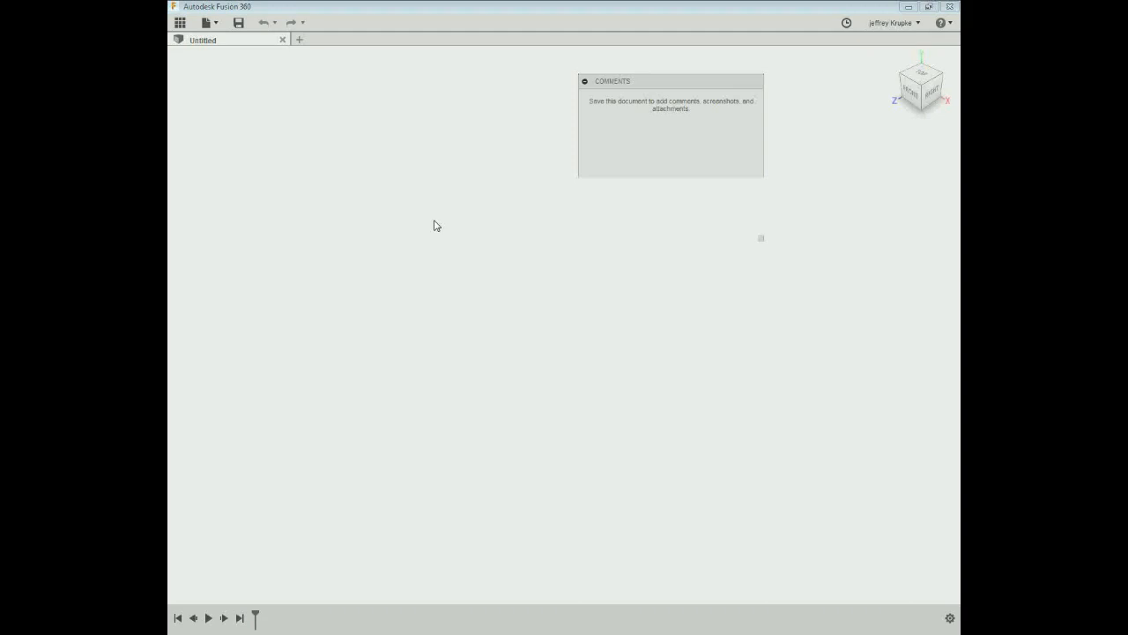
pyautogui.moveTo(368, 212)
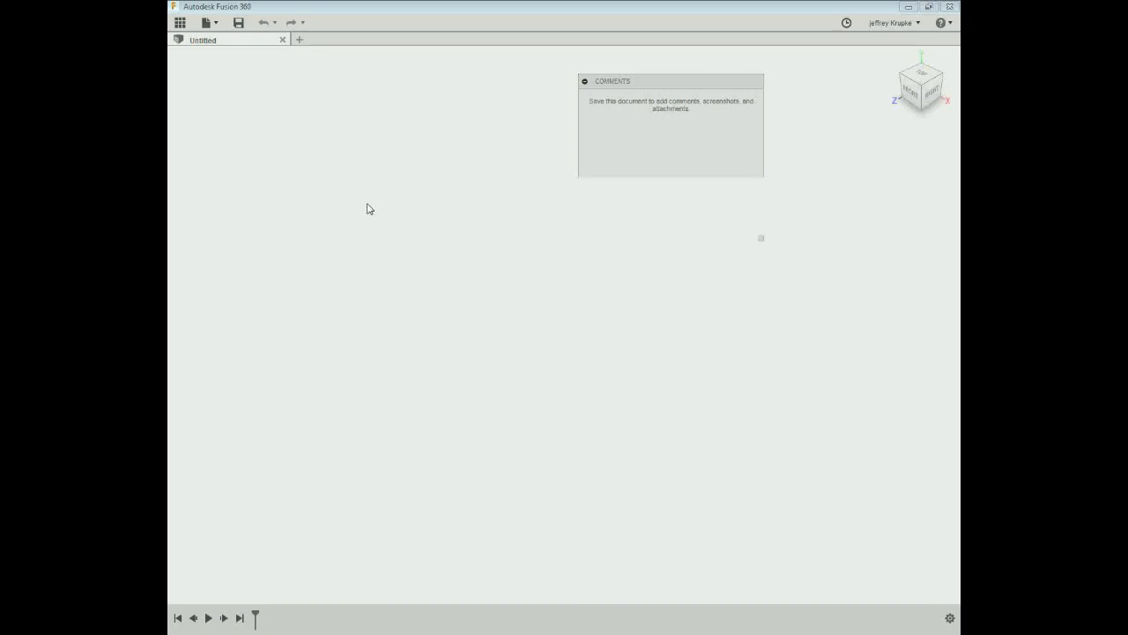
pyautogui.moveTo(245, 90)
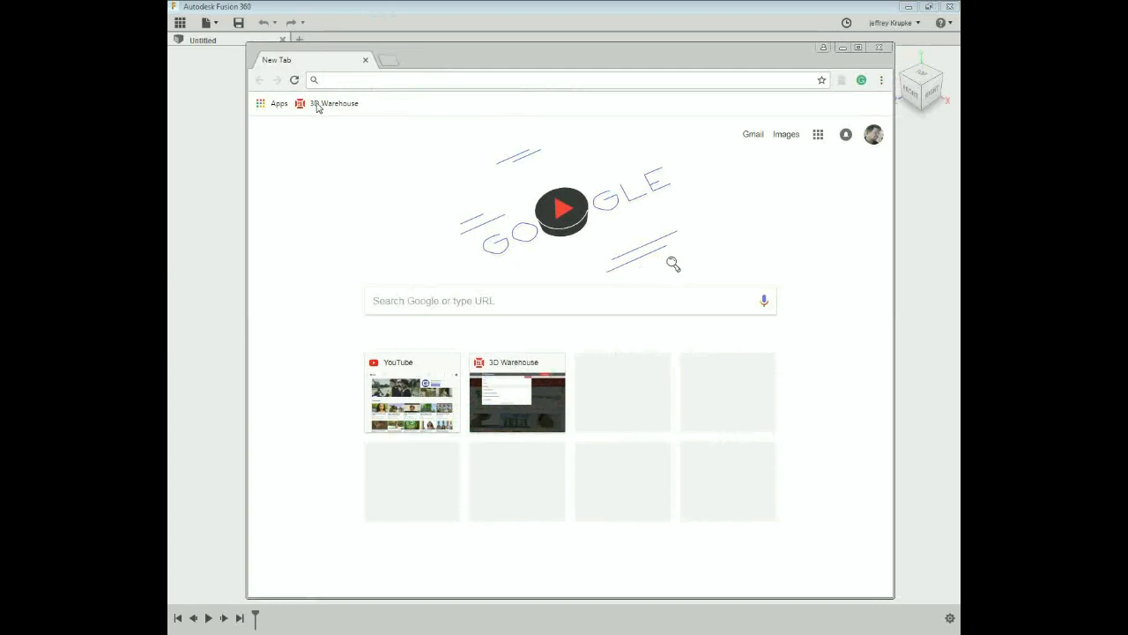
# Step: Load the 3D Warehouse home page from the bookmark and browse its featured models
pyautogui.click(333, 103)
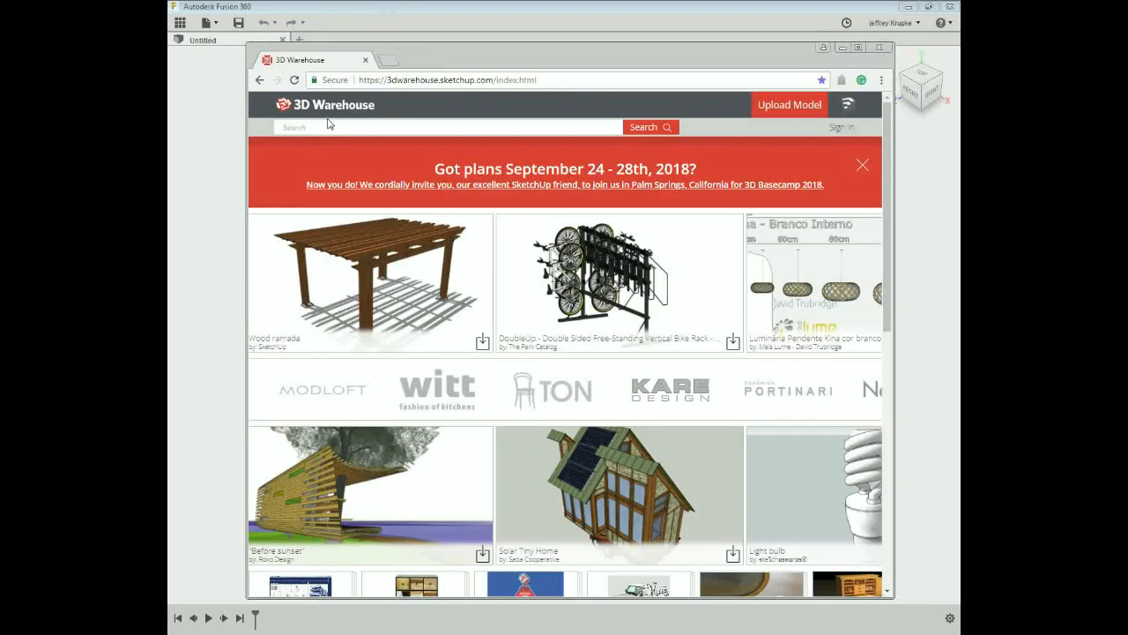
pyautogui.moveTo(586, 350)
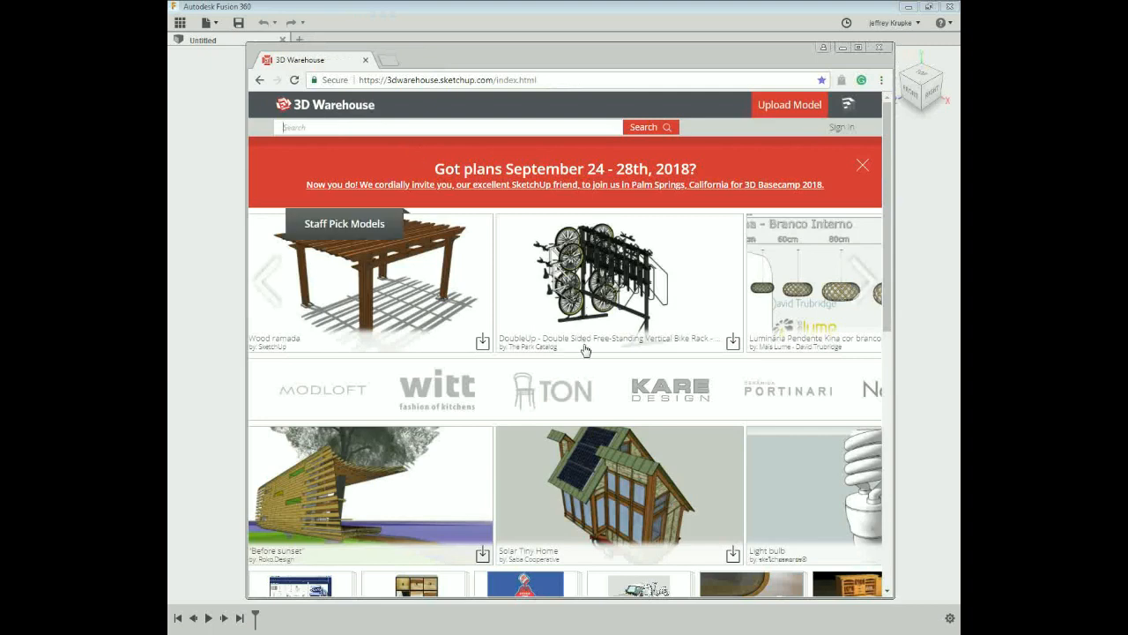
pyautogui.scroll(-3)
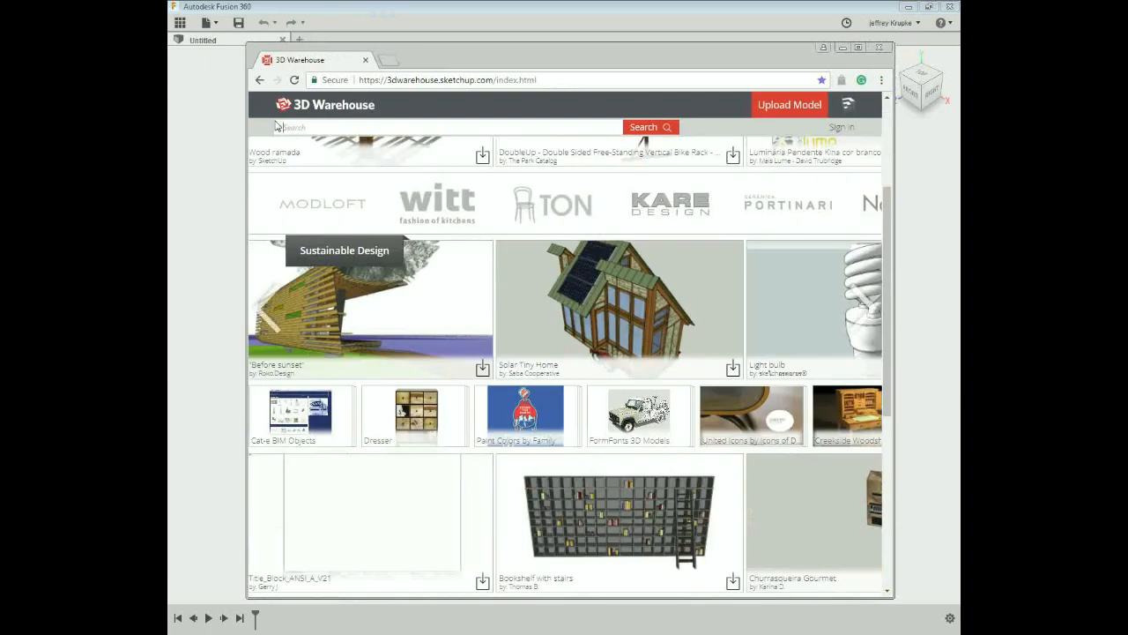
pyautogui.moveTo(383, 198)
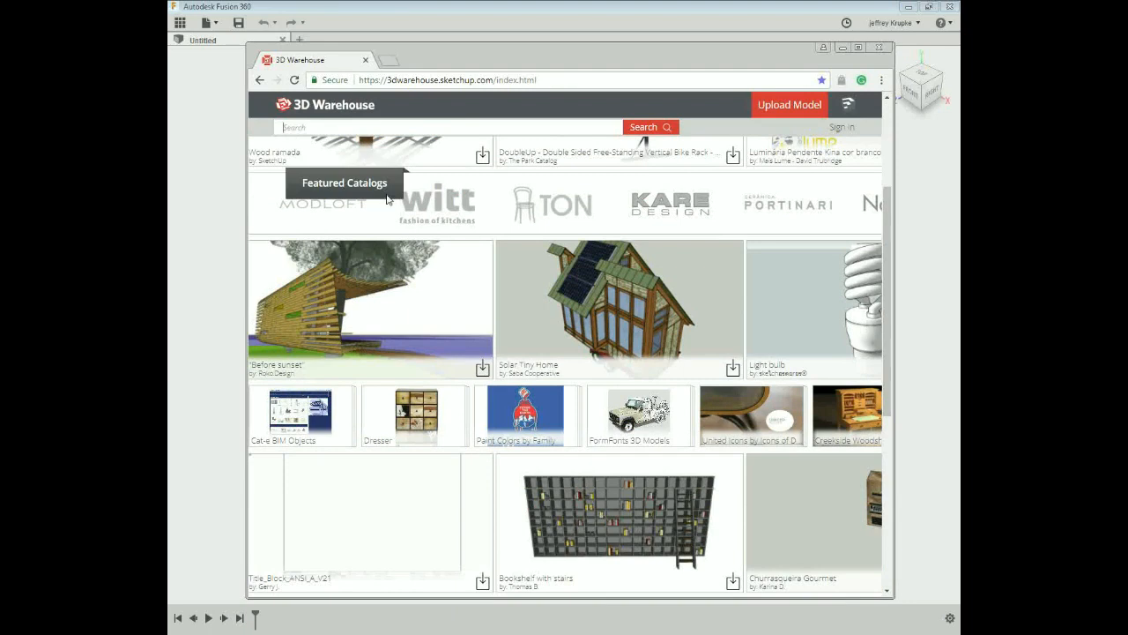
# Step: Search 3D Warehouse for 'toilets' and scroll through the matching models
pyautogui.write('toilets')
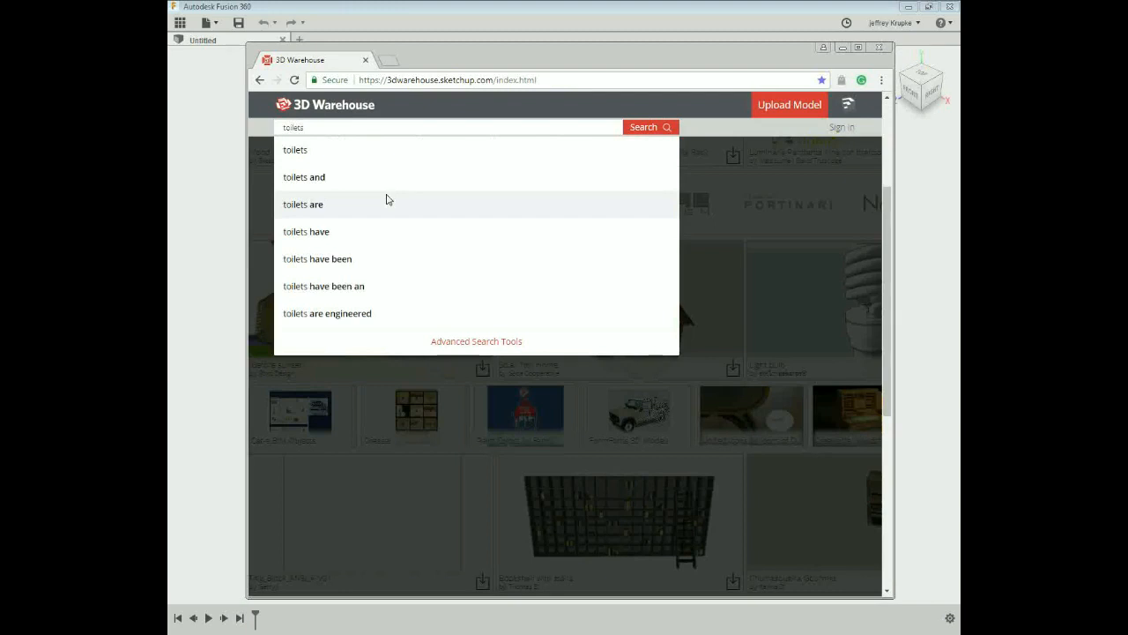
pyautogui.moveTo(317, 149)
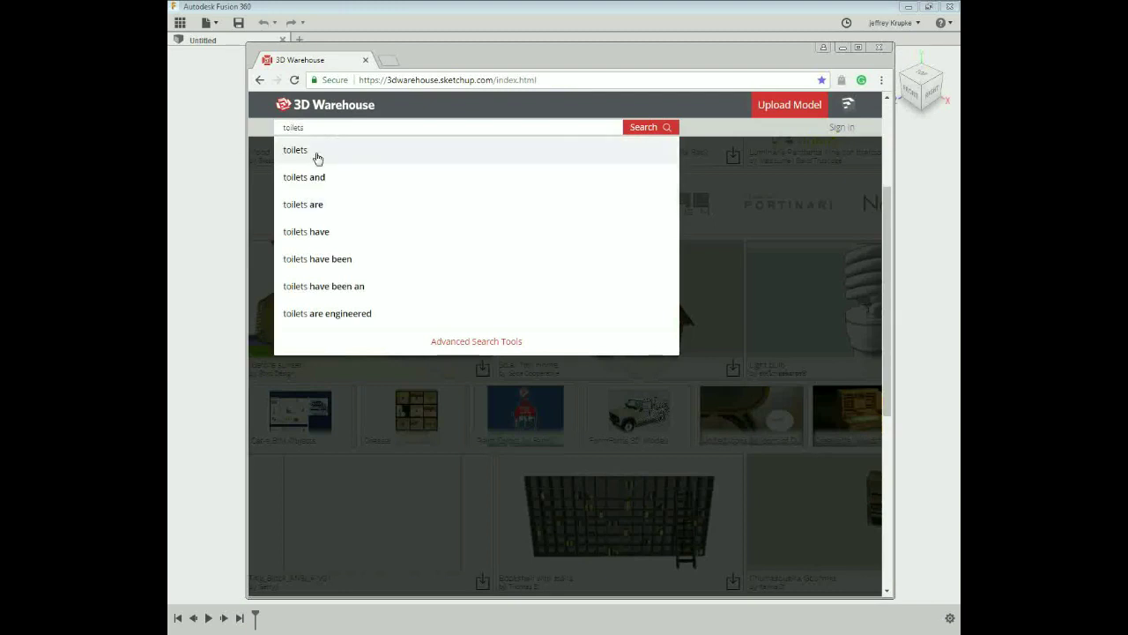
pyautogui.click(295, 149)
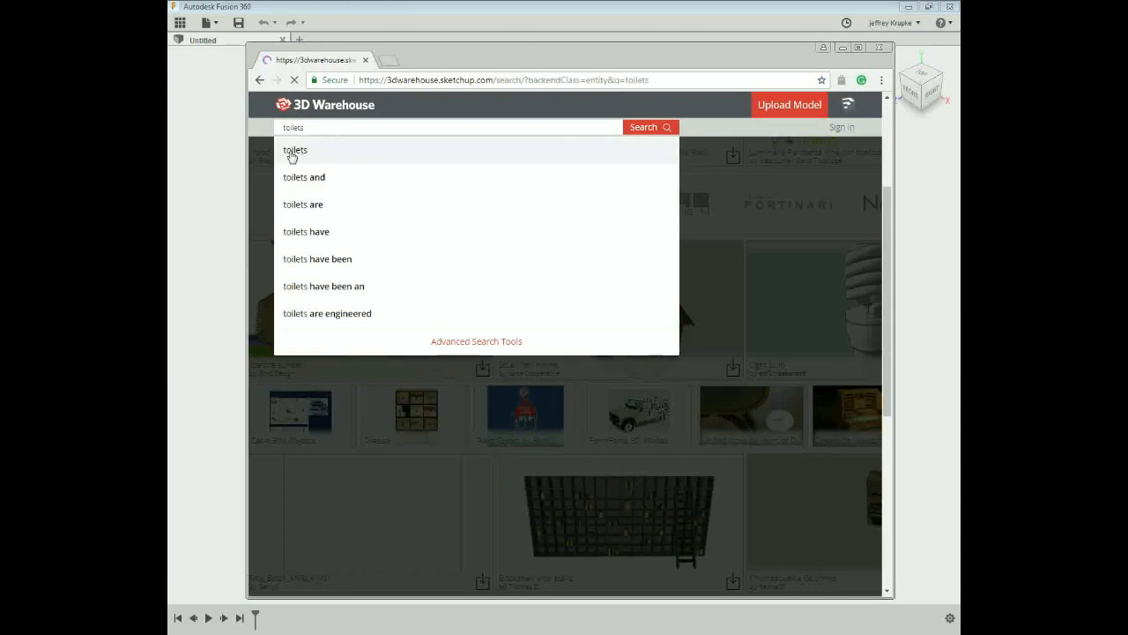
pyautogui.click(295, 150)
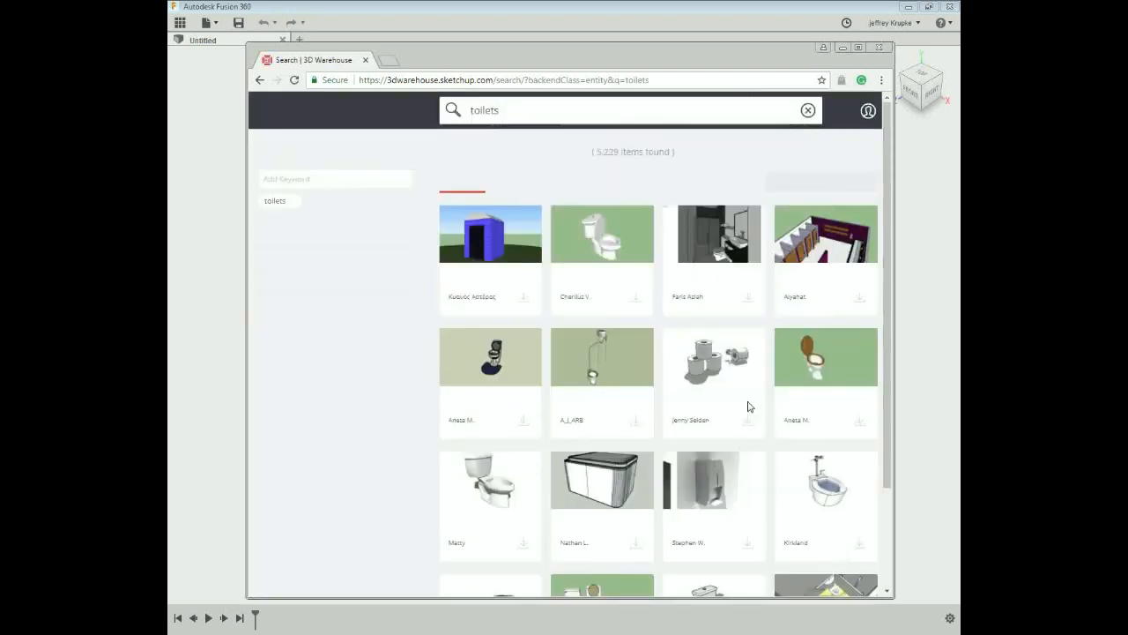
pyautogui.scroll(-3)
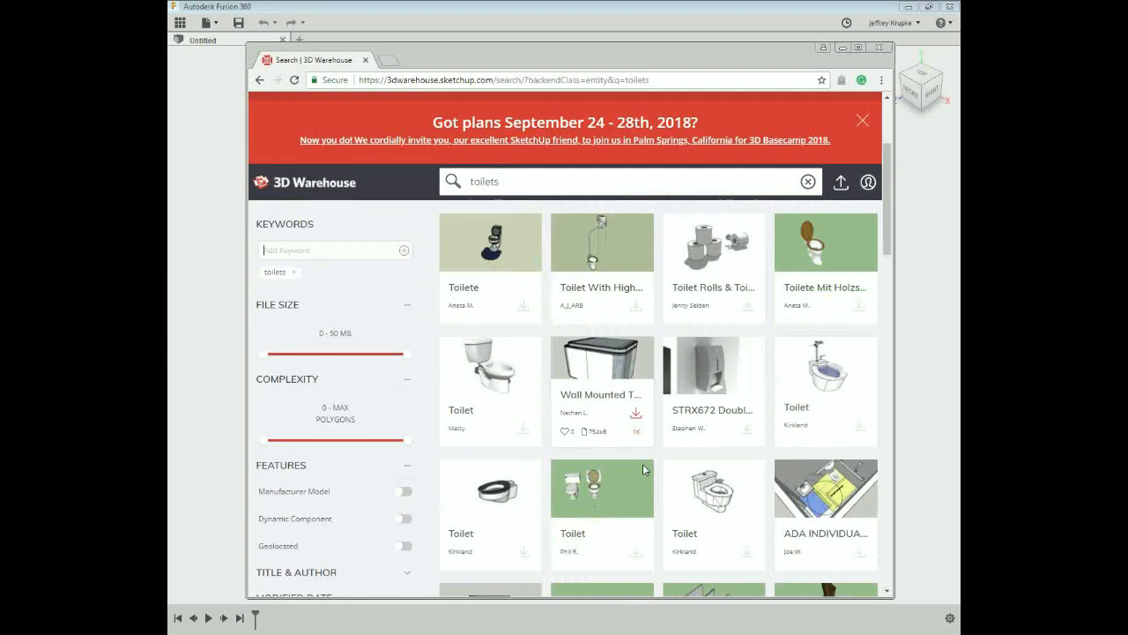
pyautogui.scroll(-3)
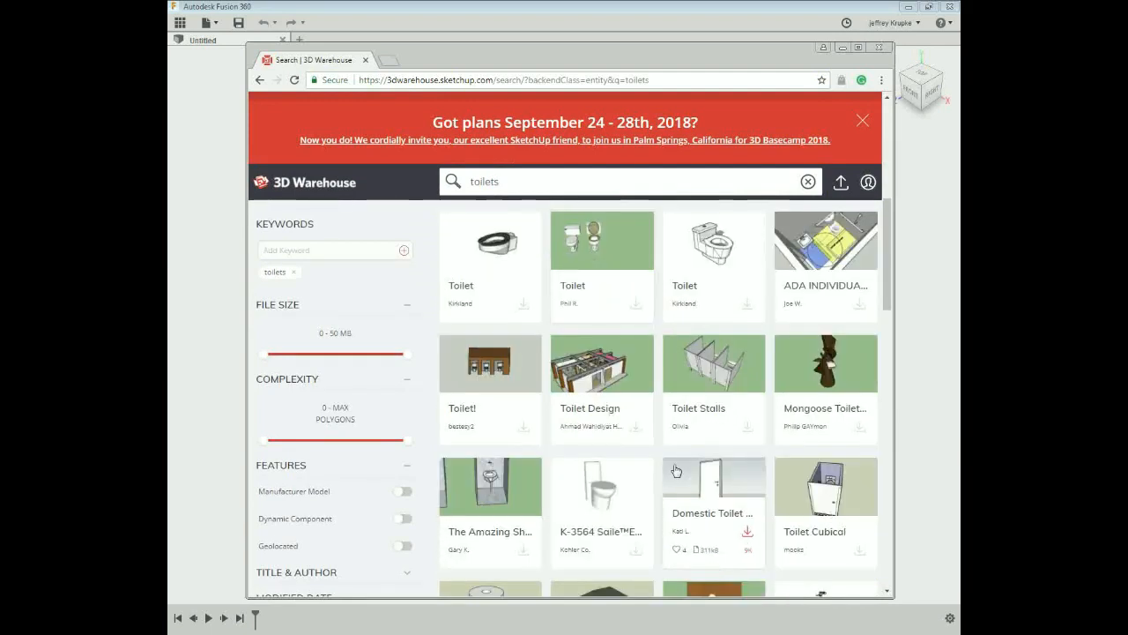
pyautogui.scroll(-3)
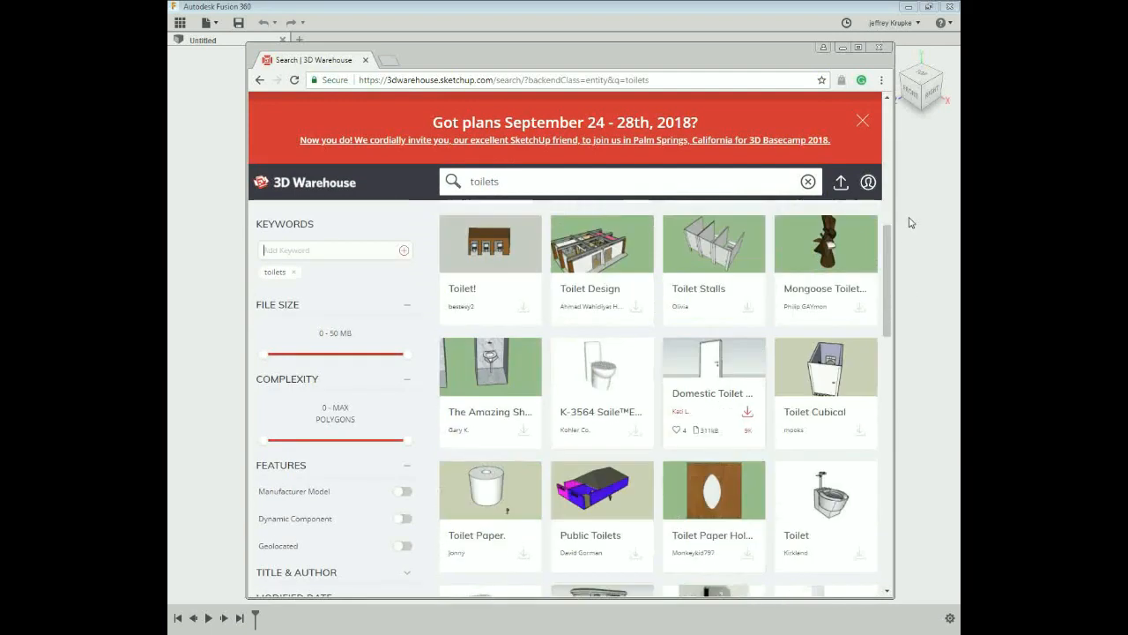
pyautogui.scroll(-3)
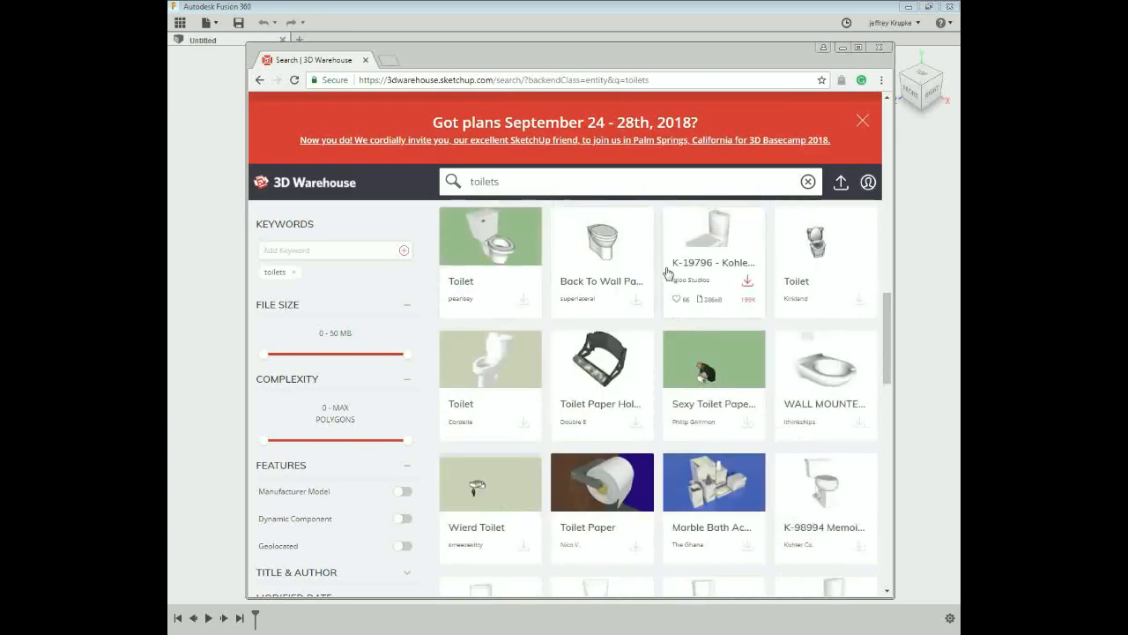
pyautogui.moveTo(714, 245)
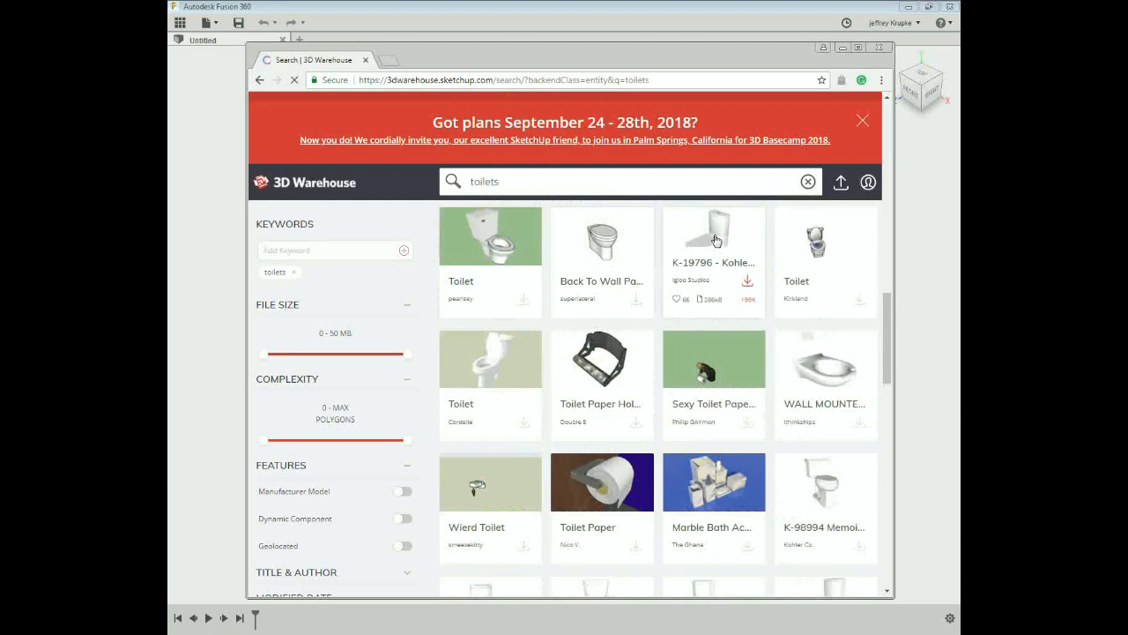
# Step: Open the K-19796 Kohler Escale Dual Flush toilet and download its SketchUp 2014 model
pyautogui.click(714, 236)
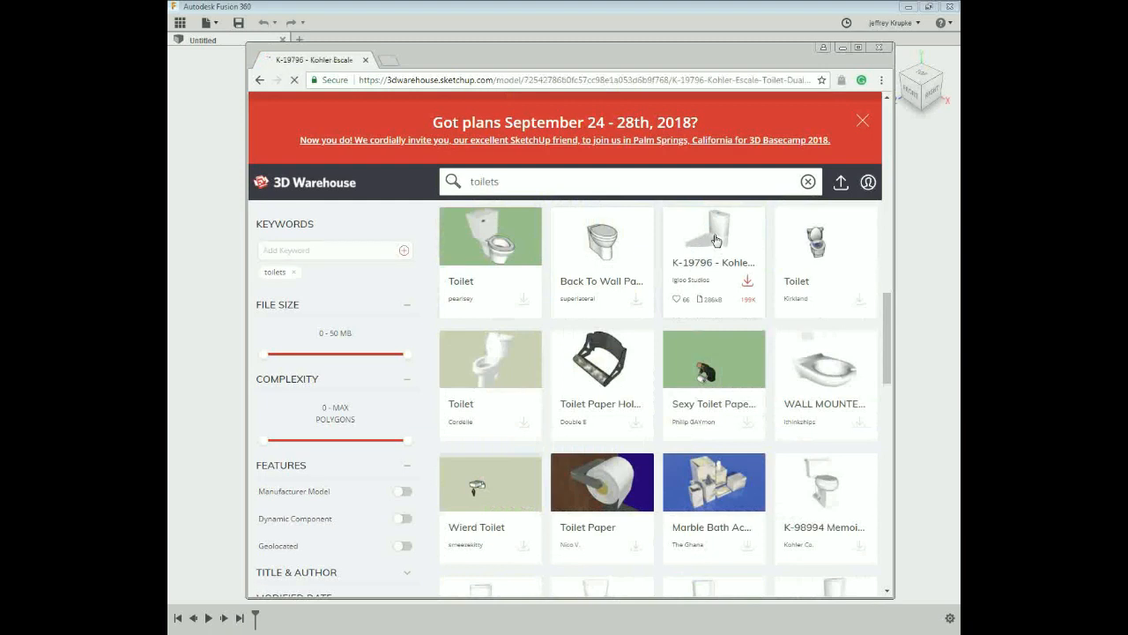
pyautogui.click(714, 237)
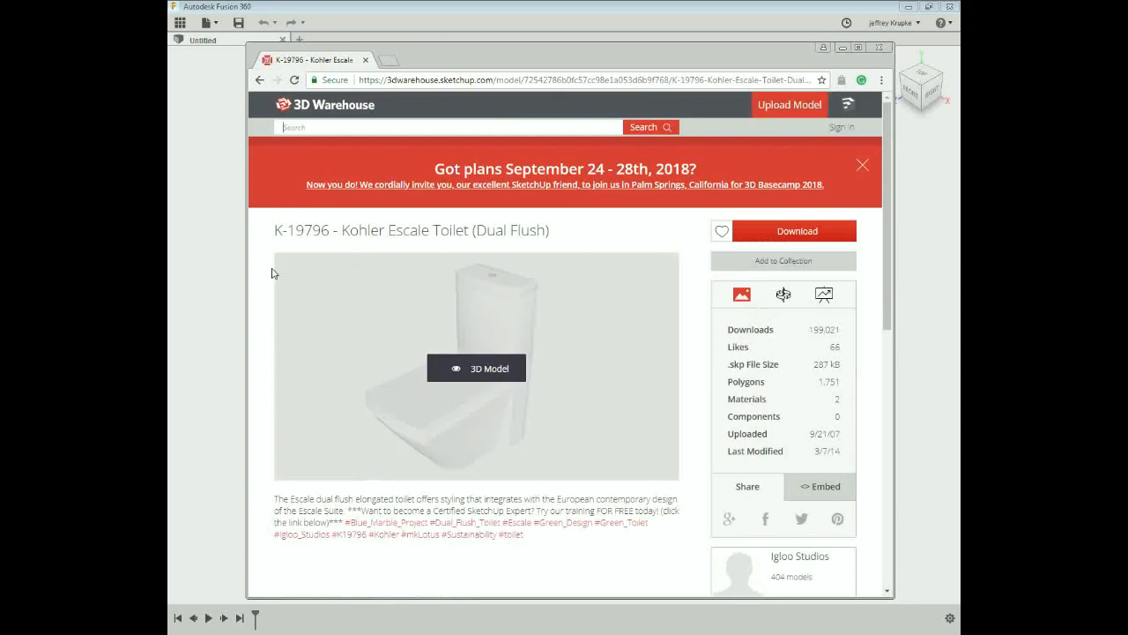
pyautogui.click(476, 368)
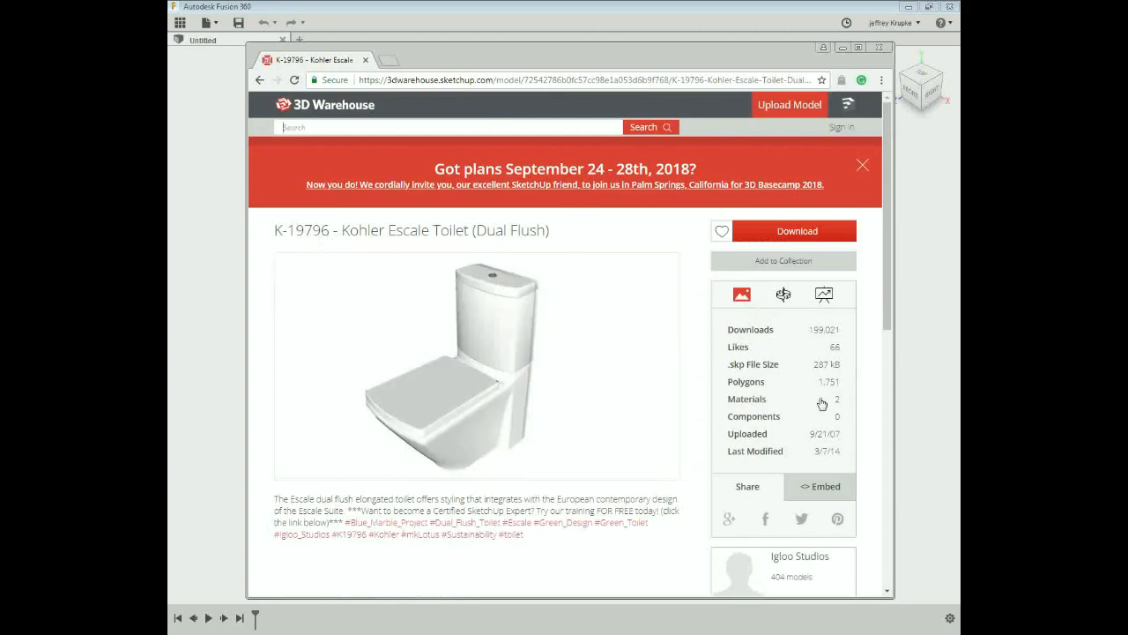
pyautogui.click(796, 230)
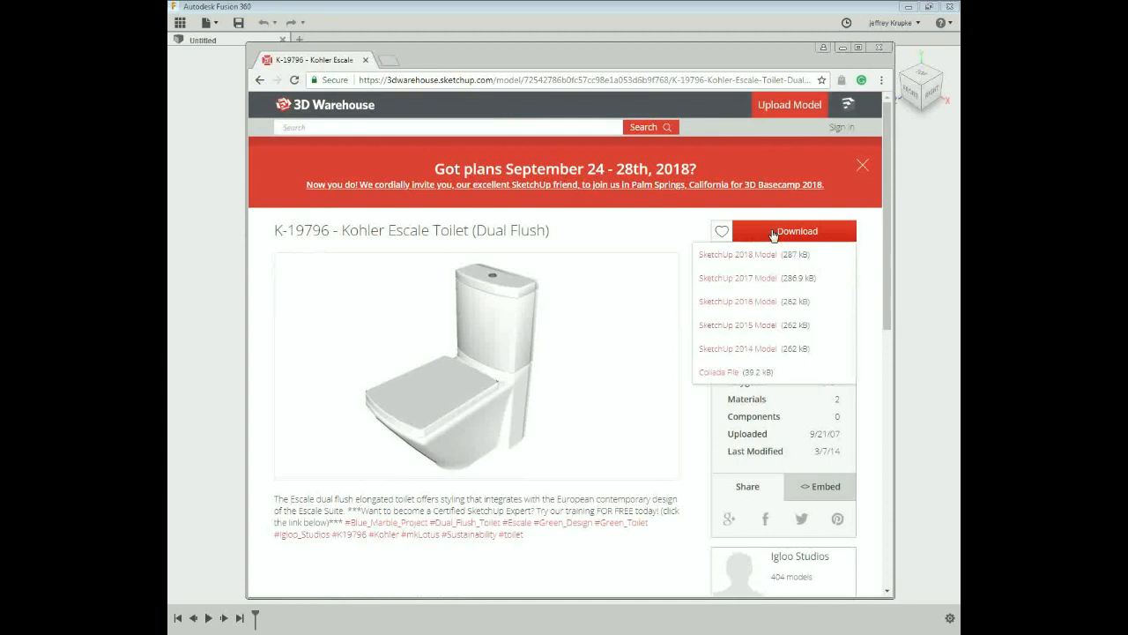
pyautogui.moveTo(741, 352)
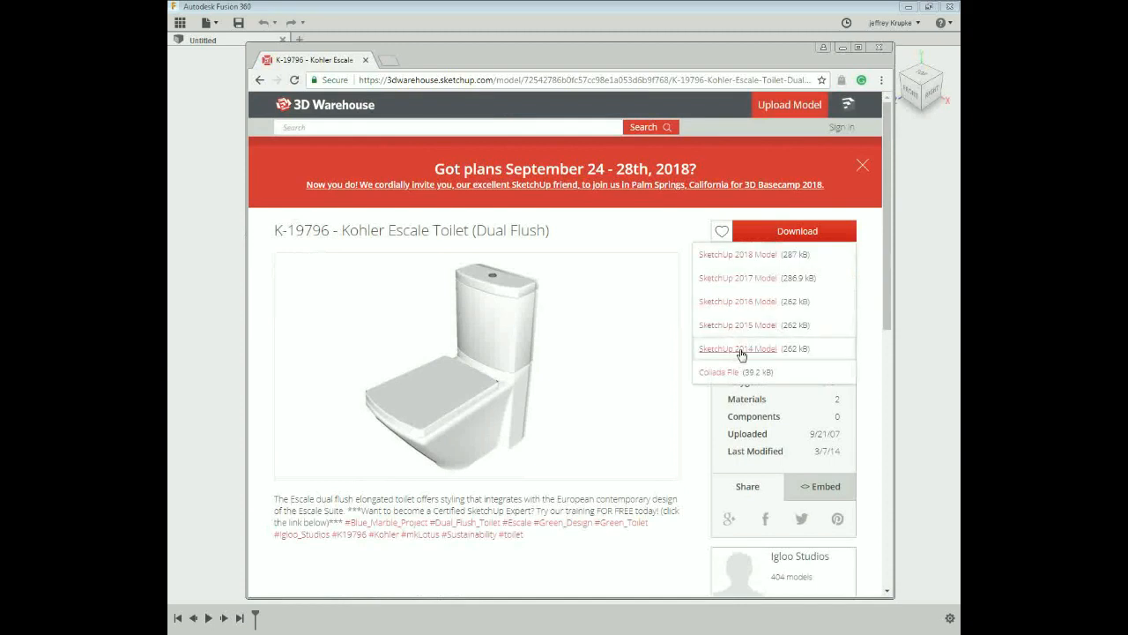
pyautogui.click(737, 348)
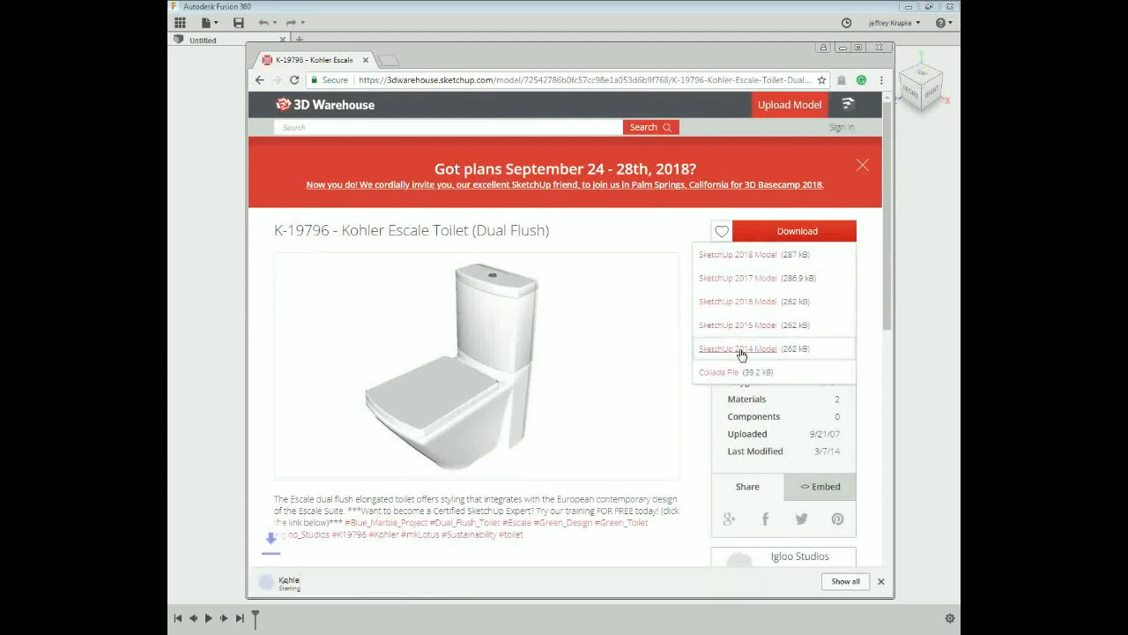
pyautogui.click(738, 348)
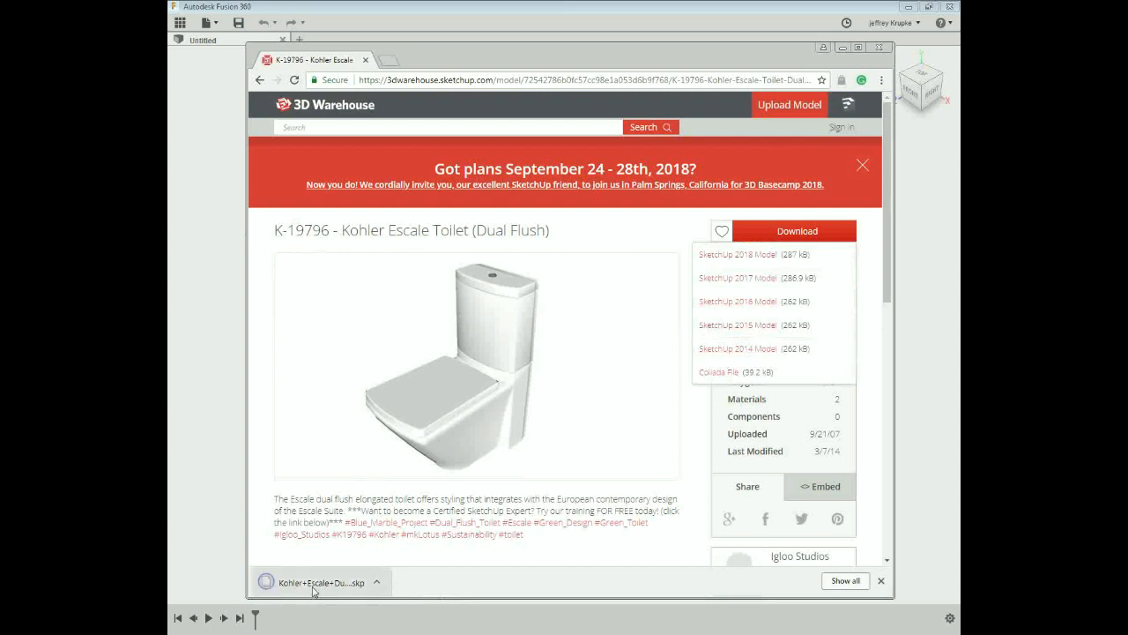
pyautogui.click(320, 582)
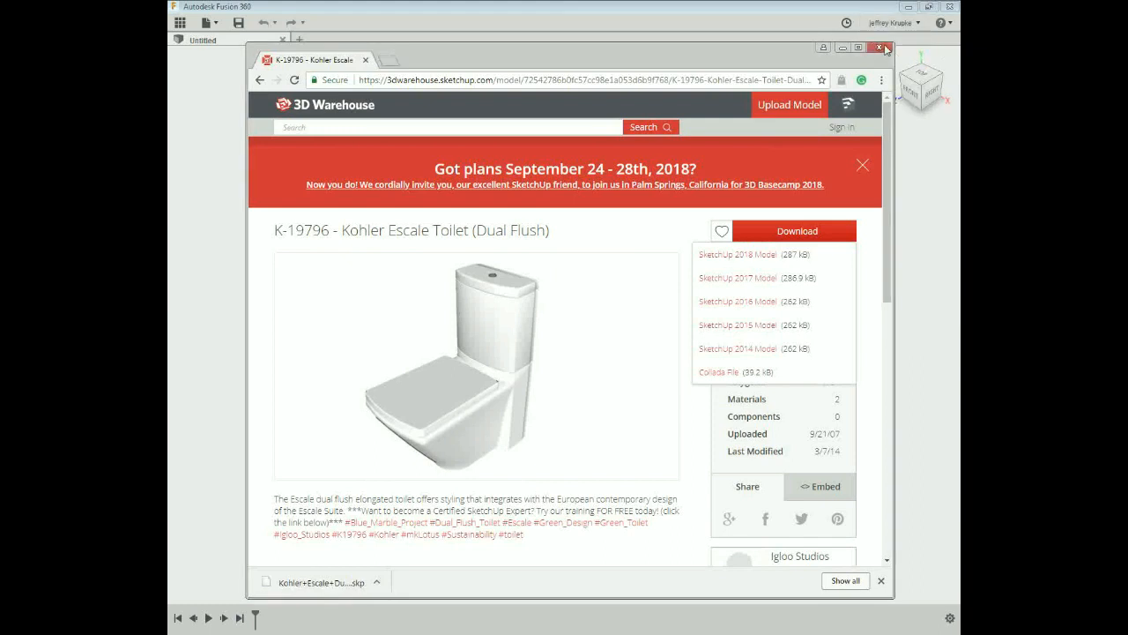
# Step: Show the Building blocks project in the Data Panel and open its Plumbing folder
pyautogui.click(882, 48)
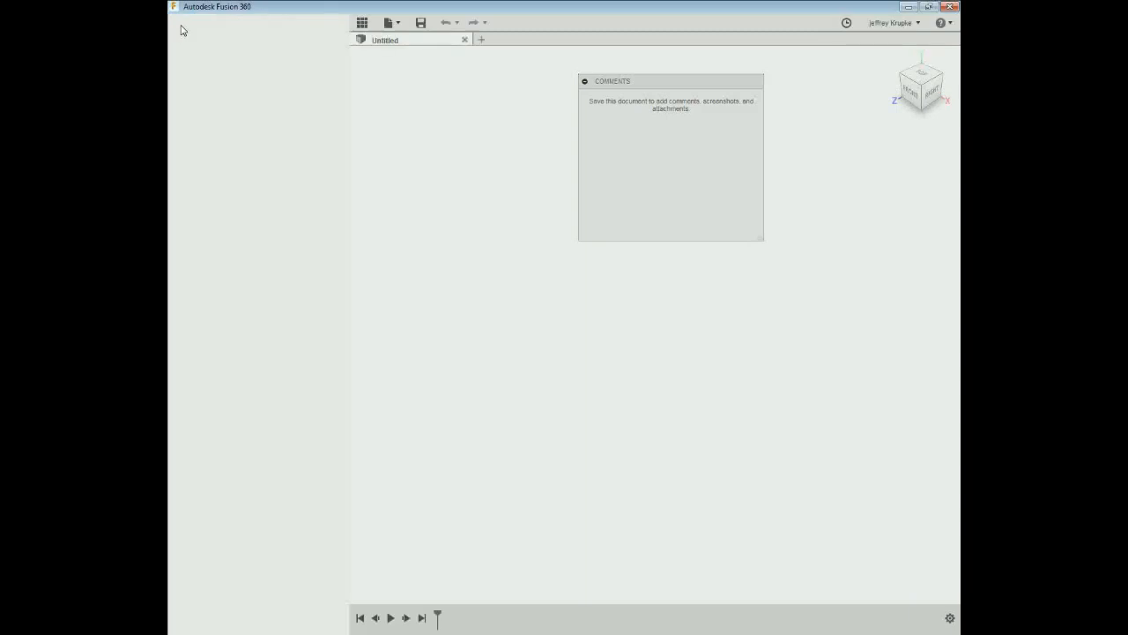
pyautogui.click(362, 22)
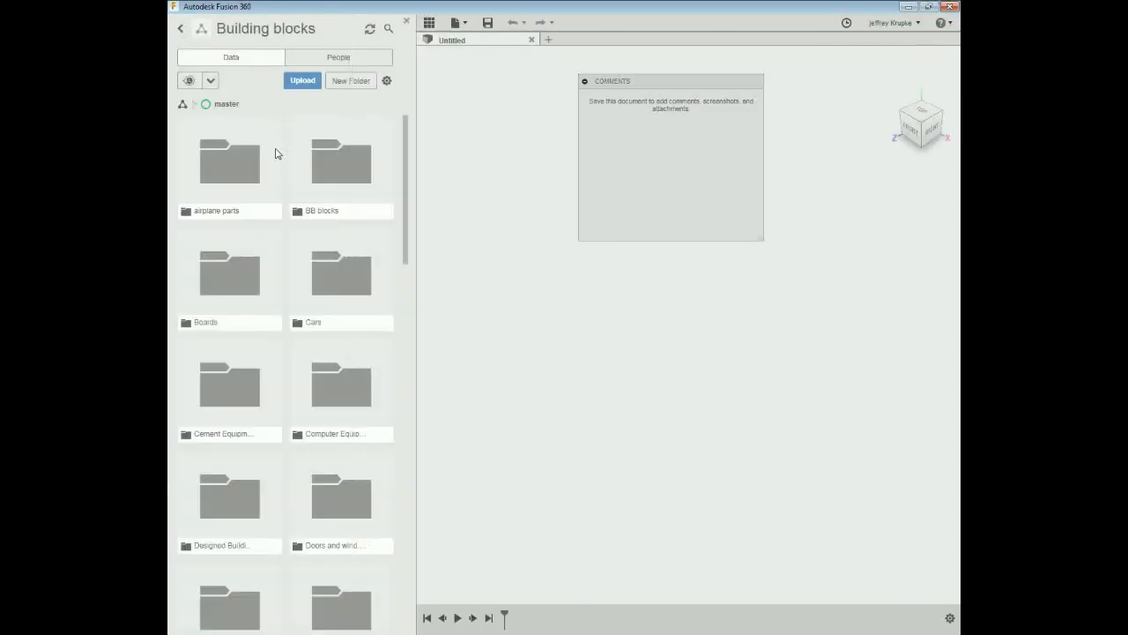
pyautogui.moveTo(403, 348)
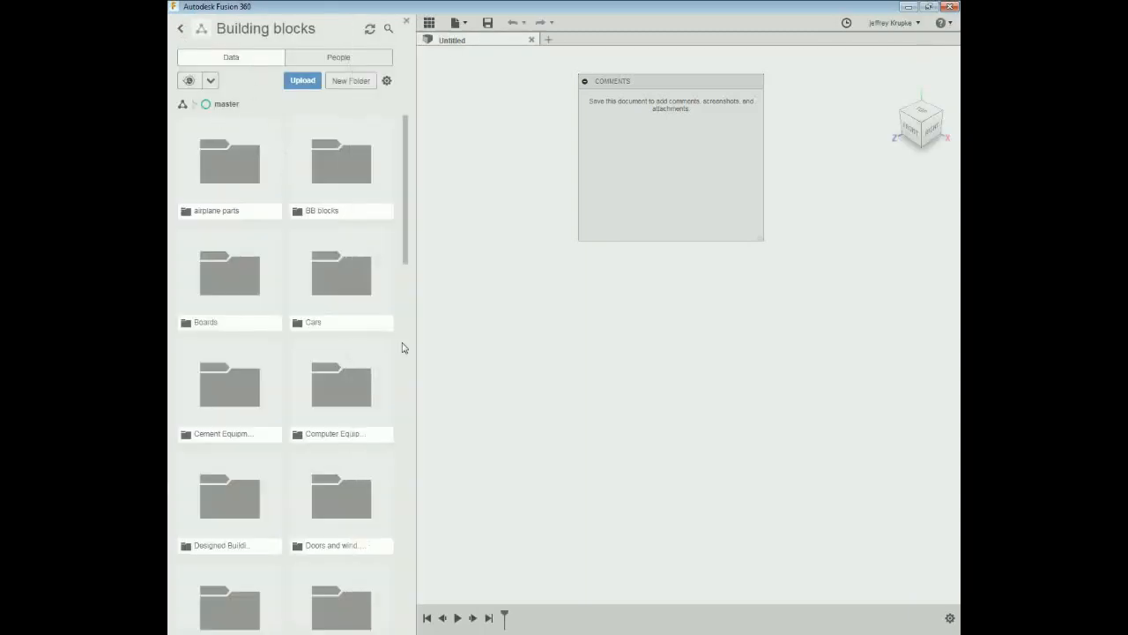
pyautogui.scroll(-3)
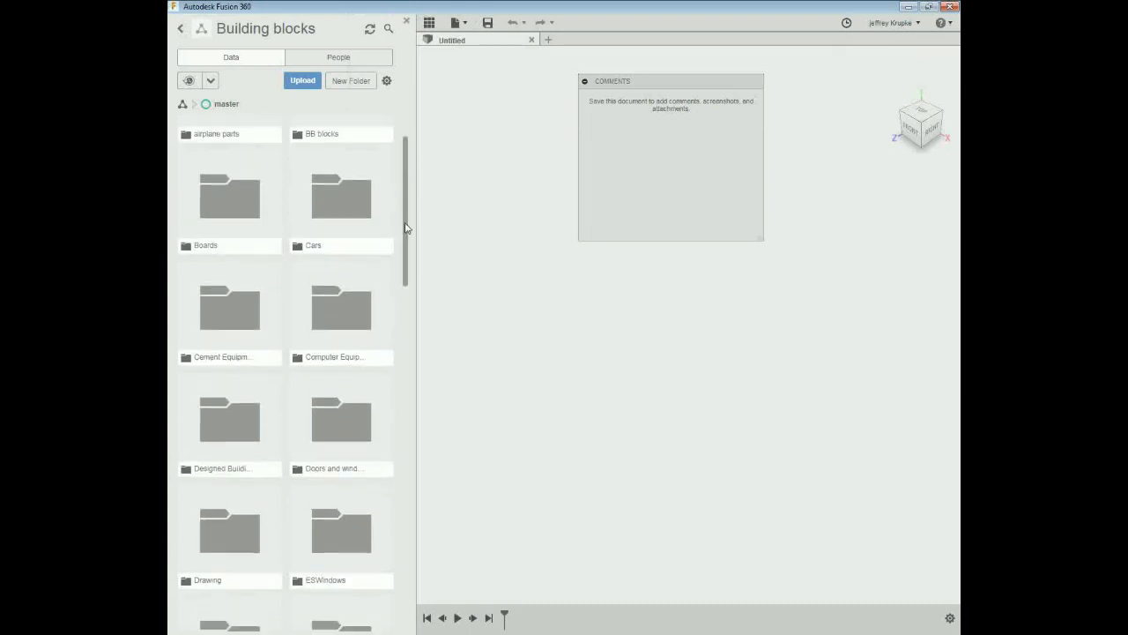
pyautogui.scroll(-3)
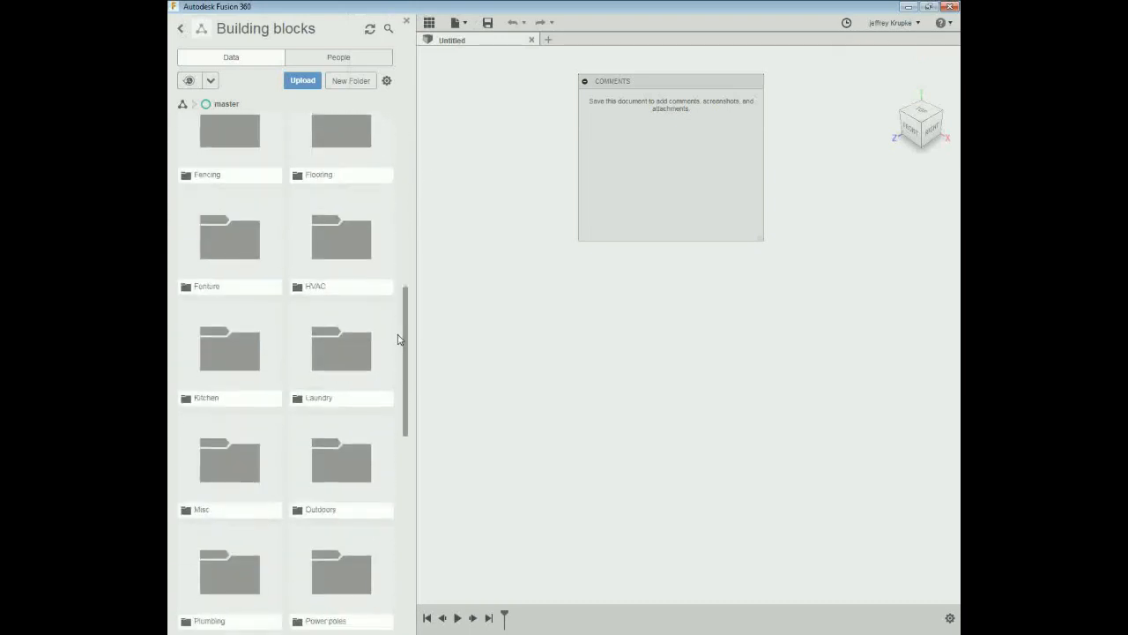
pyautogui.scroll(-3)
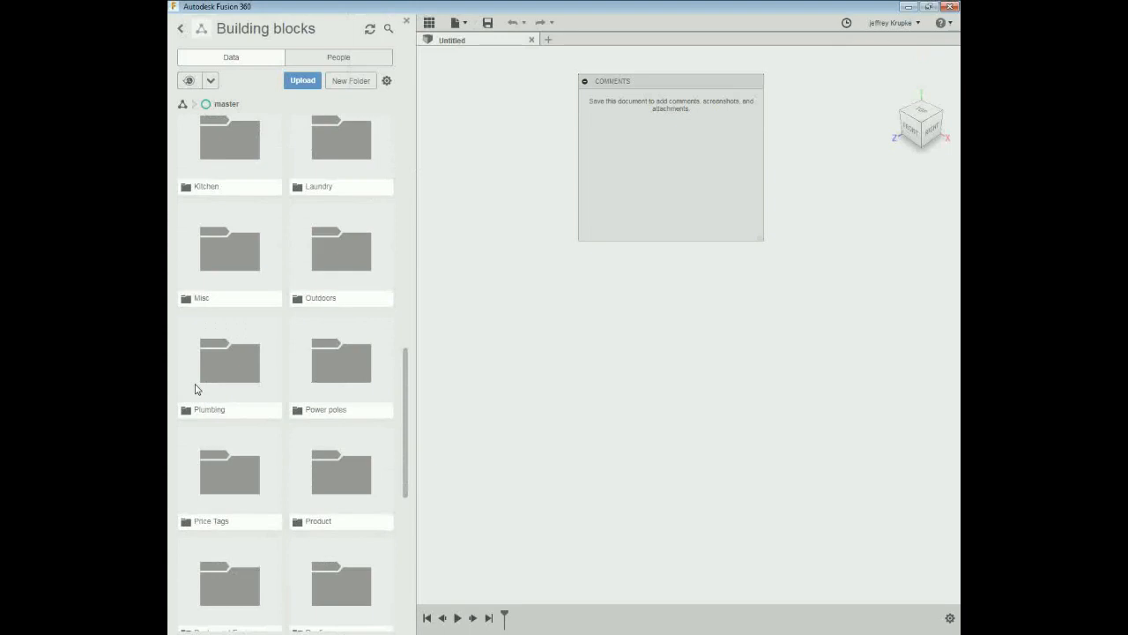
pyautogui.doubleClick(229, 361)
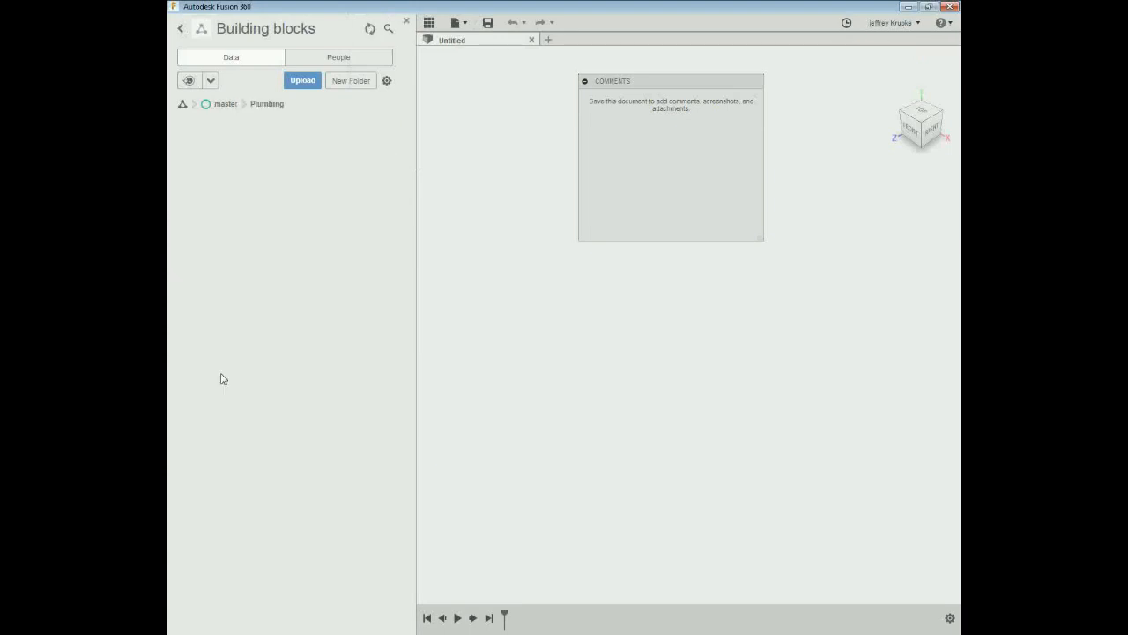
pyautogui.click(302, 80)
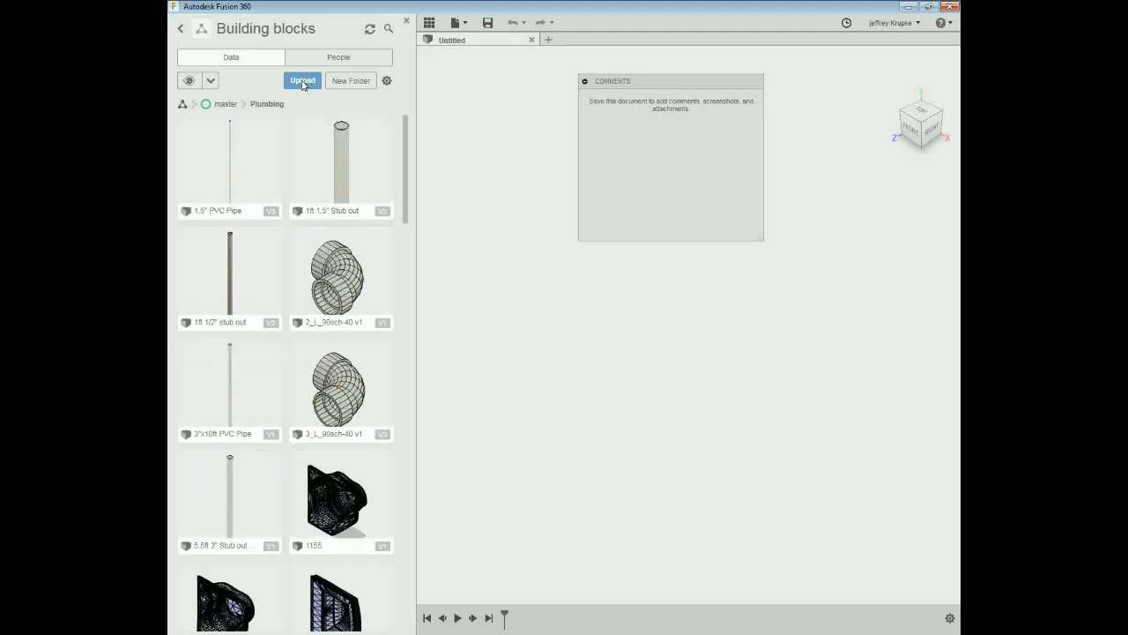
pyautogui.moveTo(307, 82)
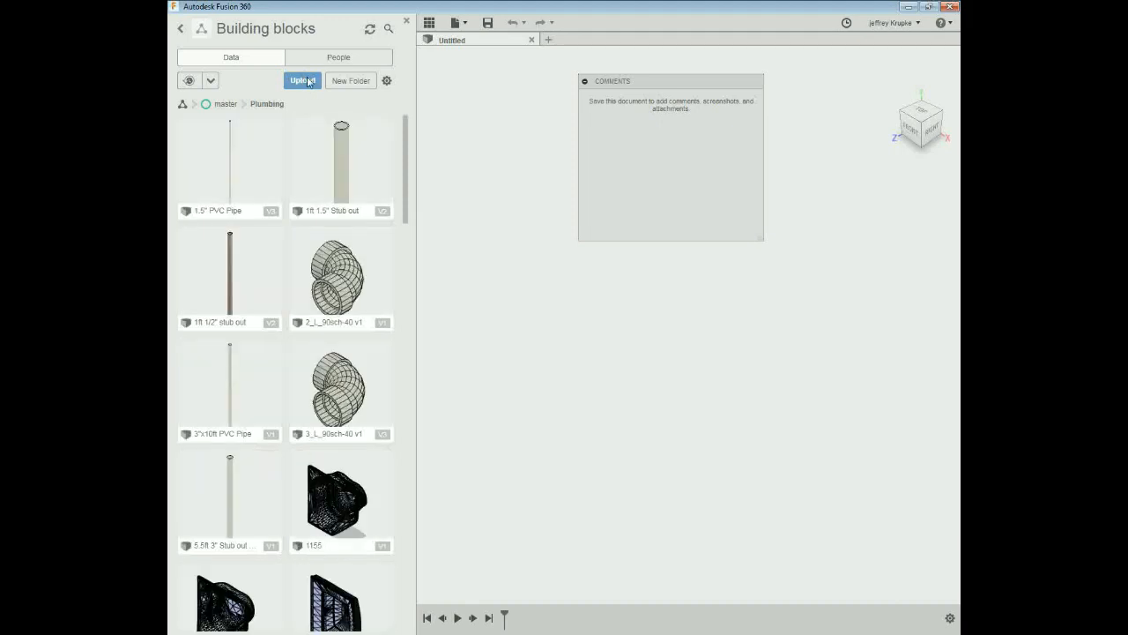
# Step: Select Kohler+Escale+Dual+Flush+Toilet.skp as the file to upload to Plumbing
pyautogui.click(301, 80)
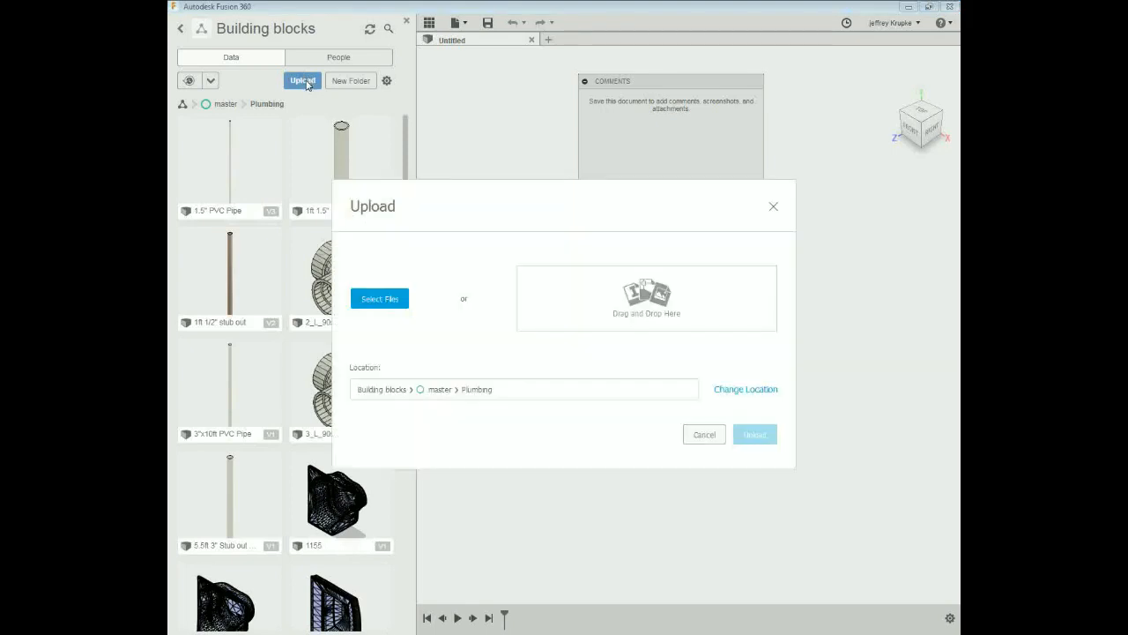
pyautogui.moveTo(379, 298)
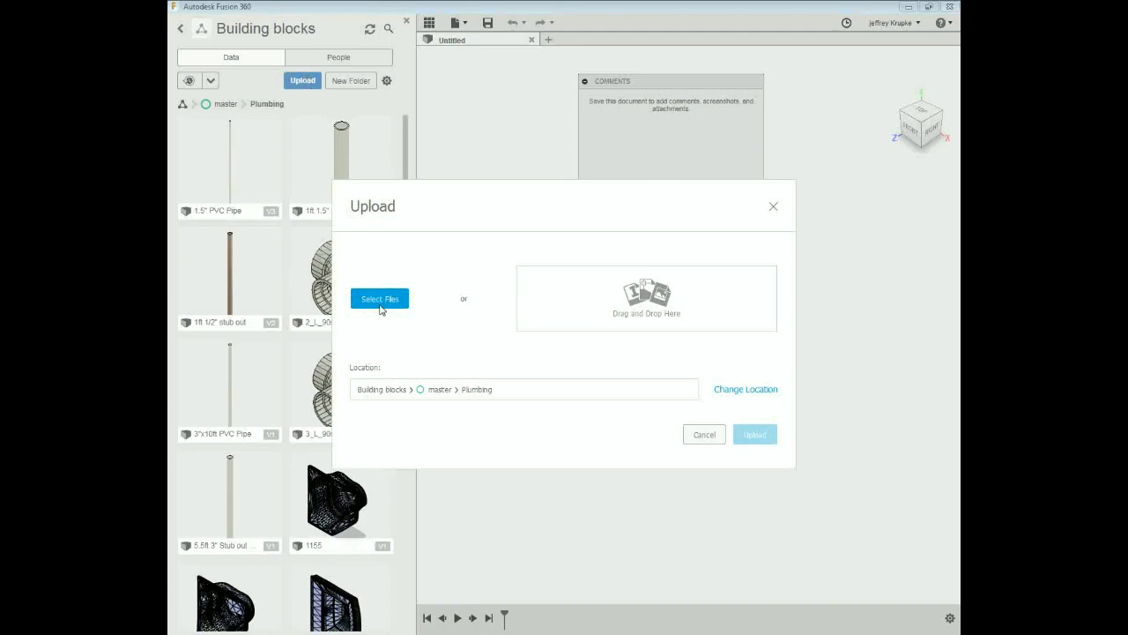
pyautogui.click(379, 298)
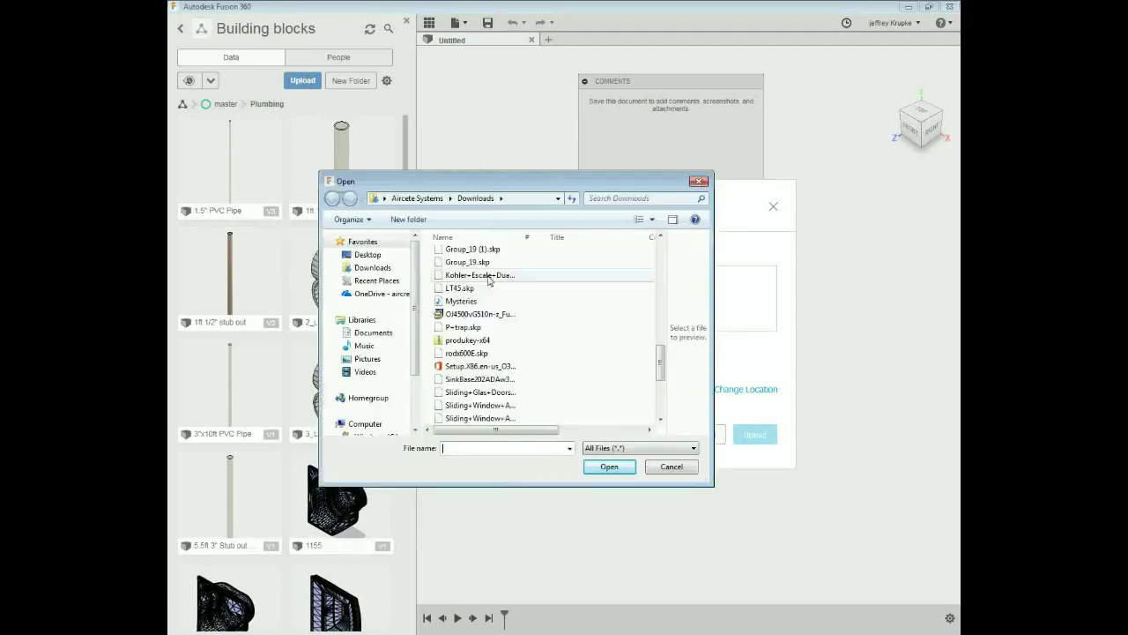
pyautogui.click(479, 274)
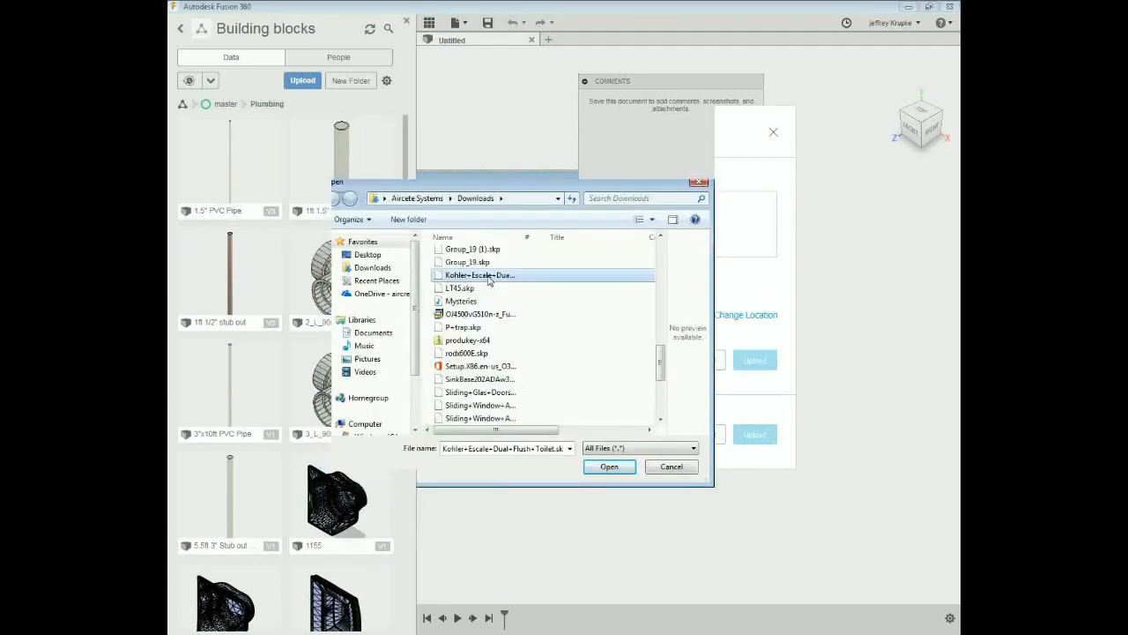
pyautogui.click(609, 466)
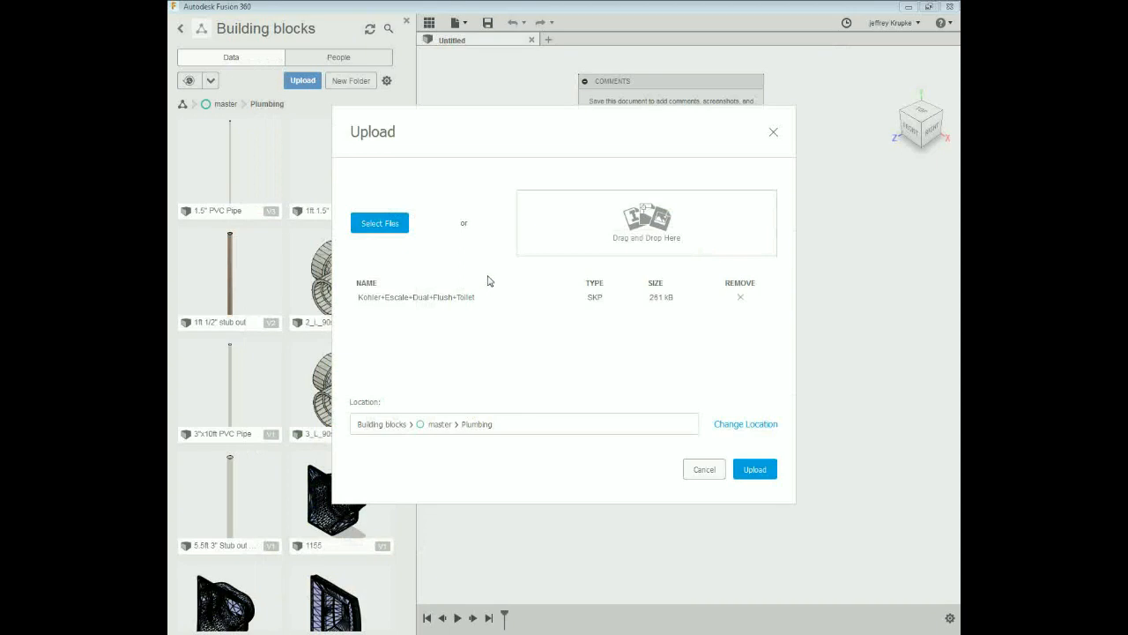
pyautogui.moveTo(410, 311)
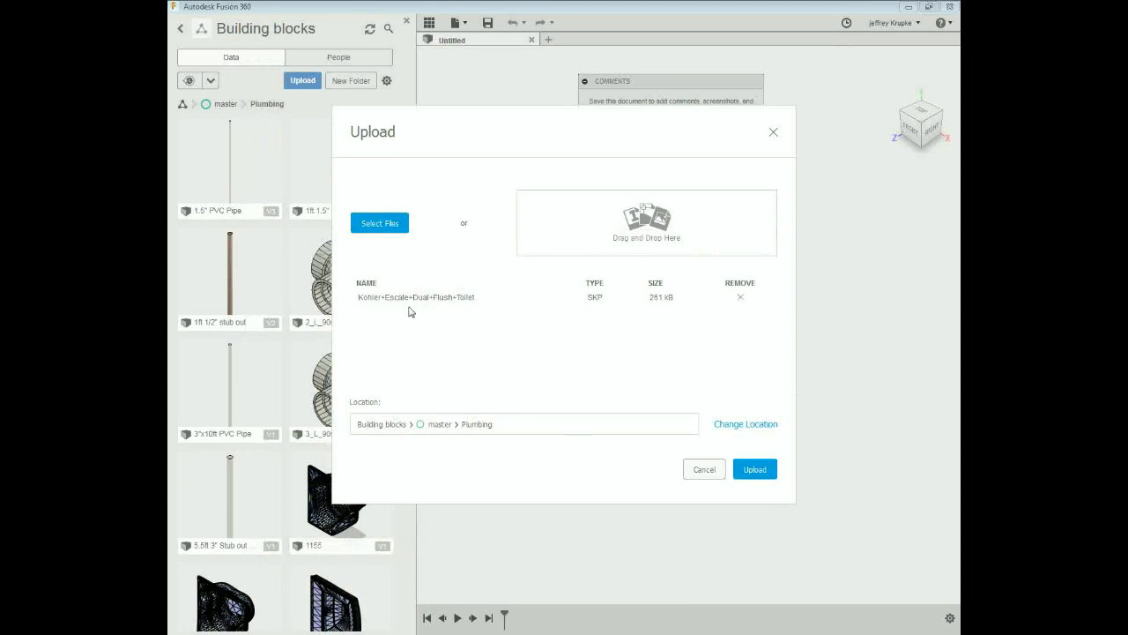
pyautogui.moveTo(600, 315)
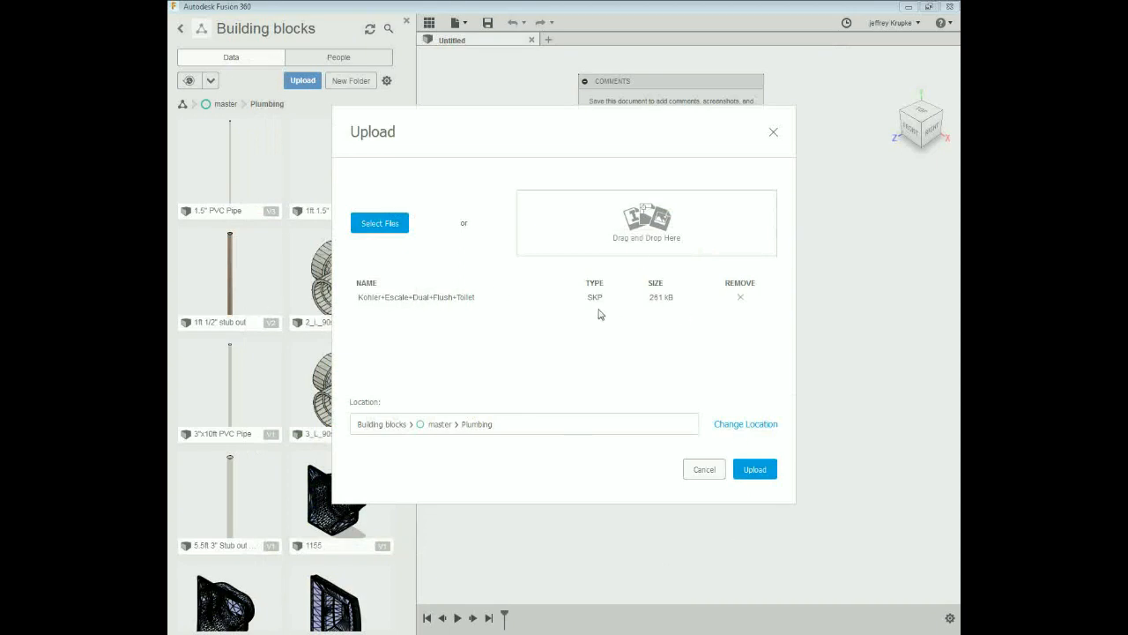
pyautogui.moveTo(754, 468)
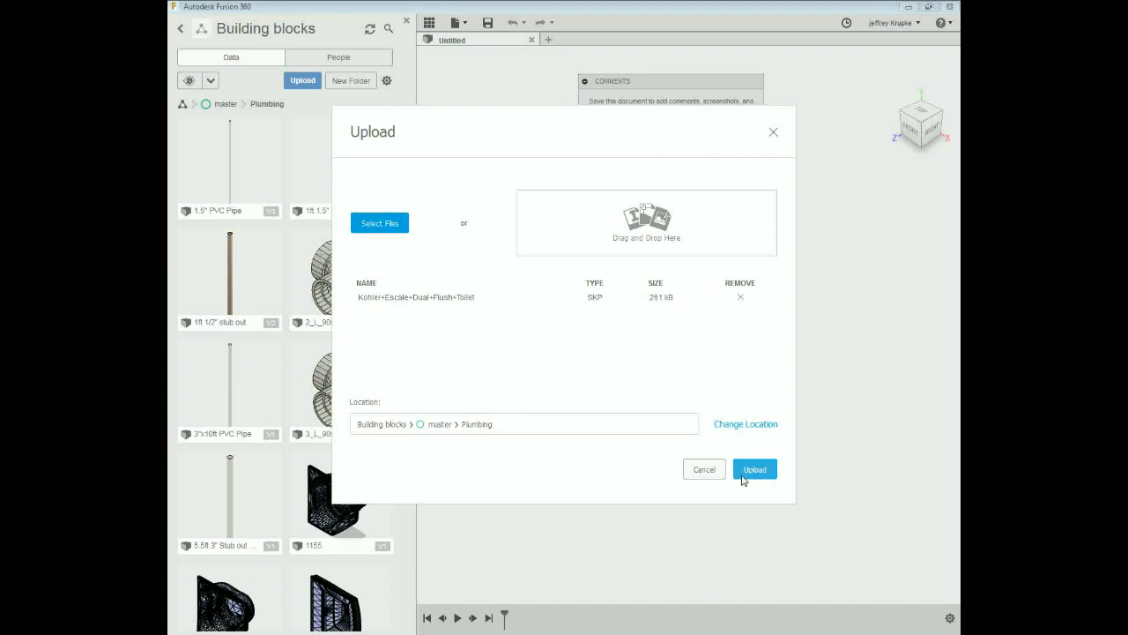
# Step: Upload the Kohler toilet SKP to Plumbing and close the completed job status
pyautogui.click(754, 468)
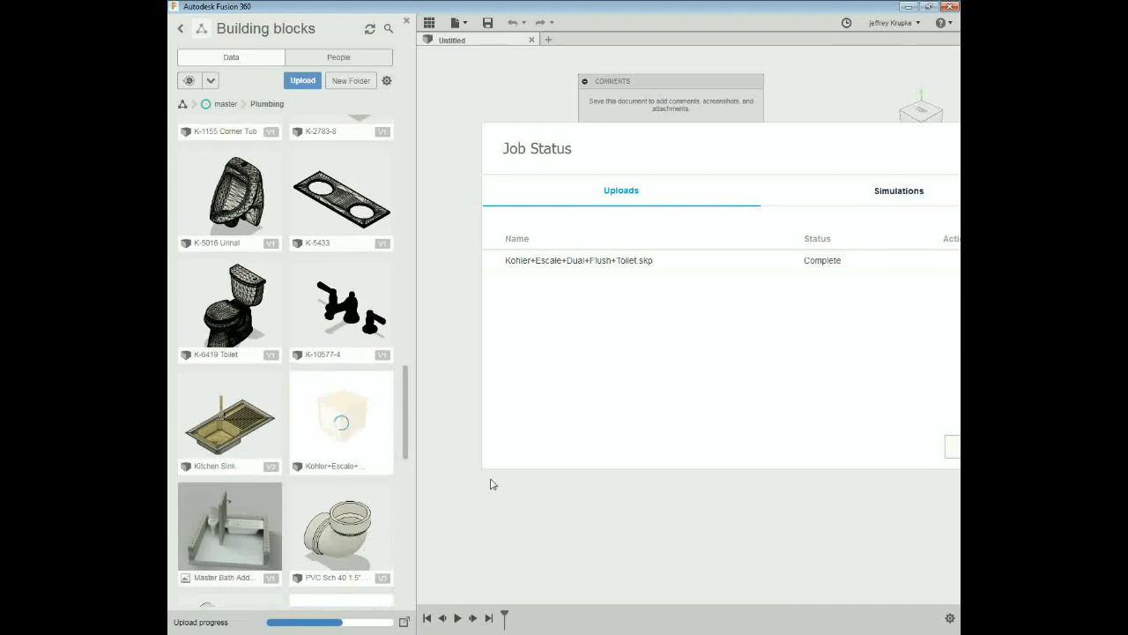
pyautogui.moveTo(403, 492)
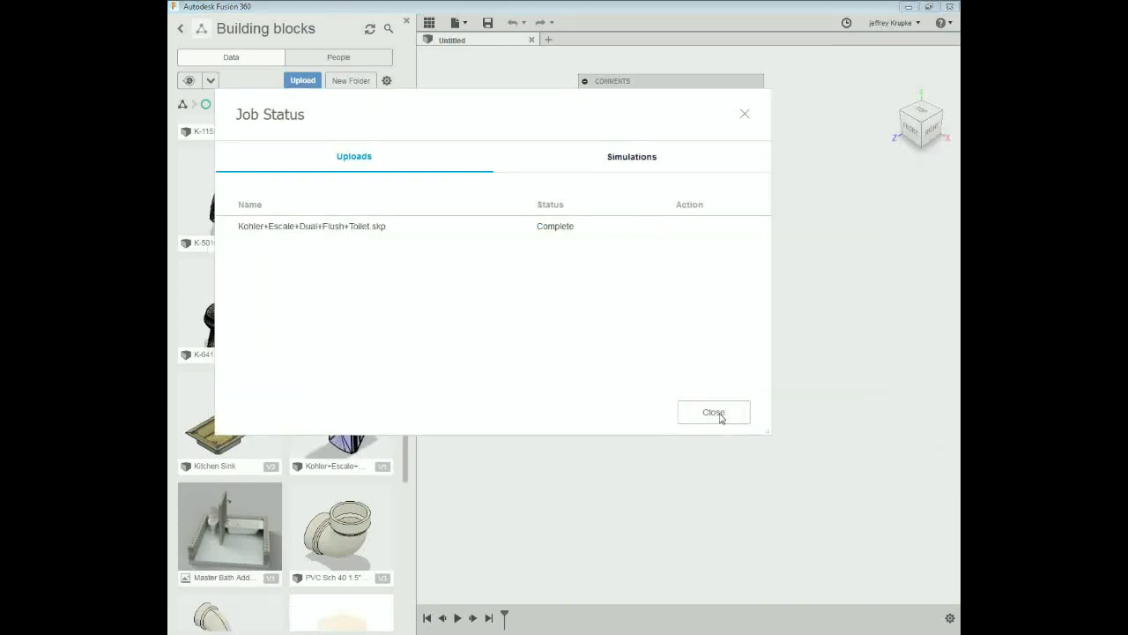
pyautogui.click(713, 412)
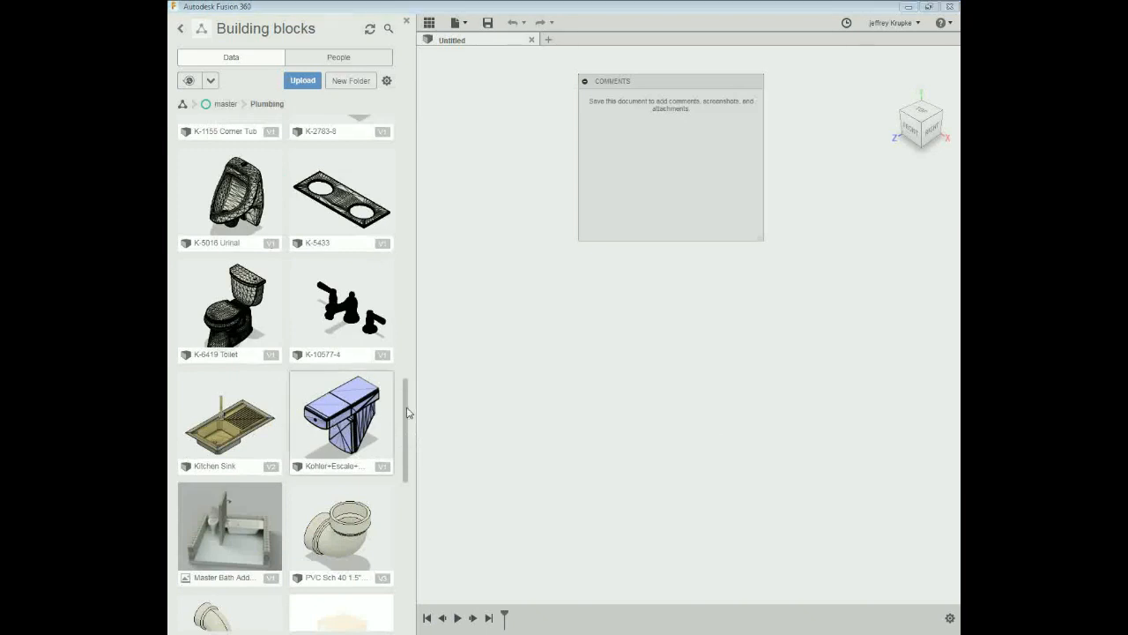
# Step: Save the empty design with the name 'a' in the Plumbing folder
pyautogui.moveTo(341, 420); pyautogui.dragTo(736, 414)
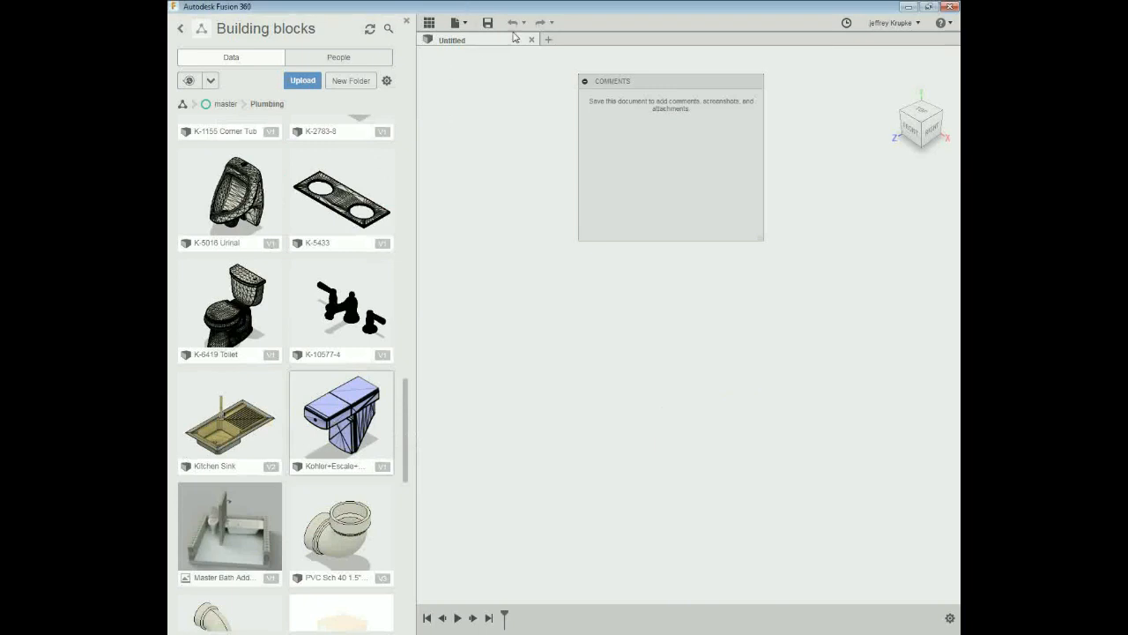
pyautogui.click(487, 22)
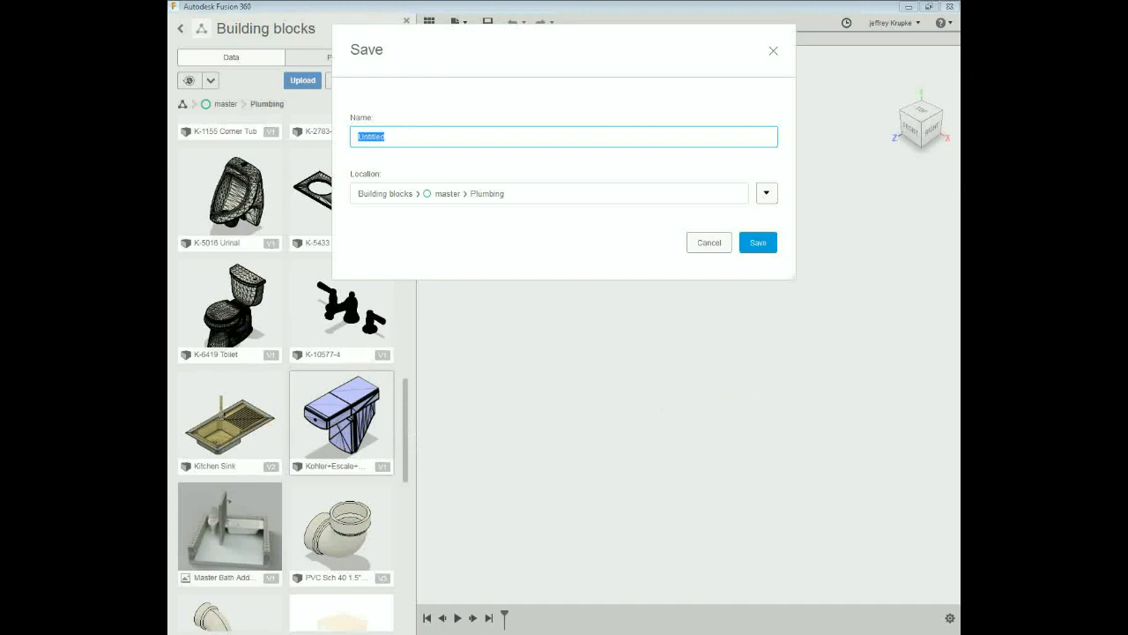
pyautogui.write('a')
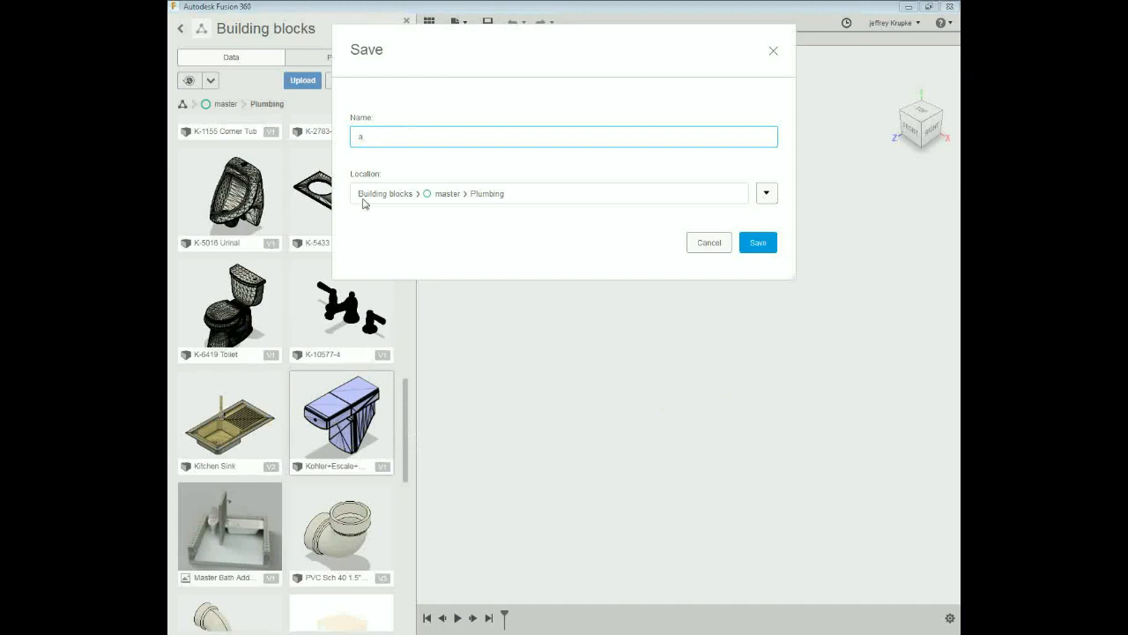
pyautogui.click(757, 242)
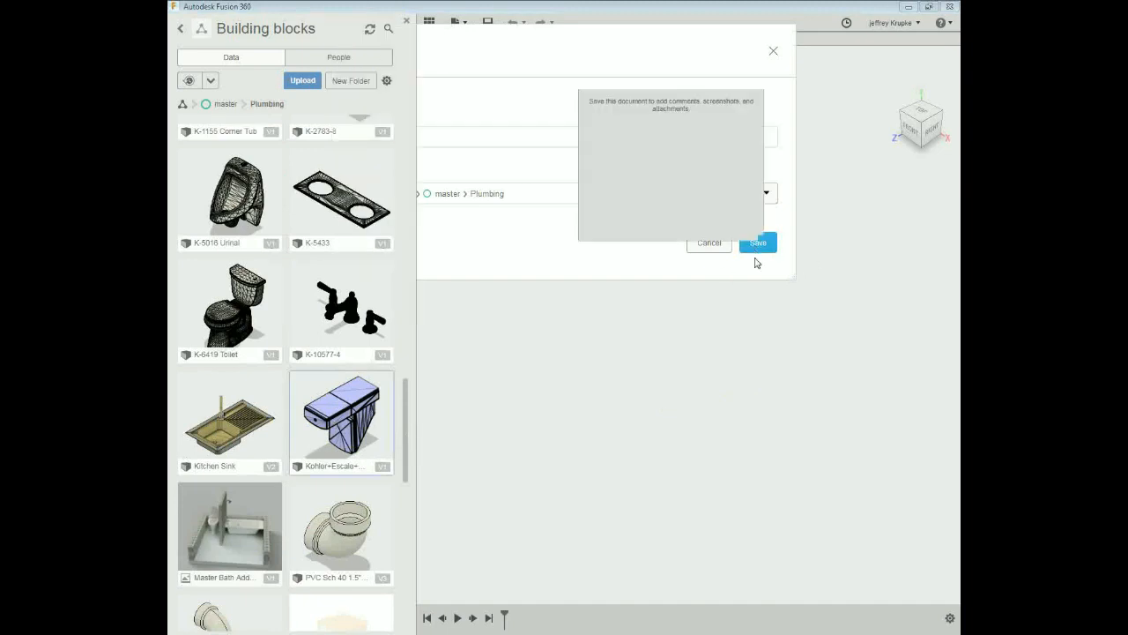
pyautogui.click(758, 242)
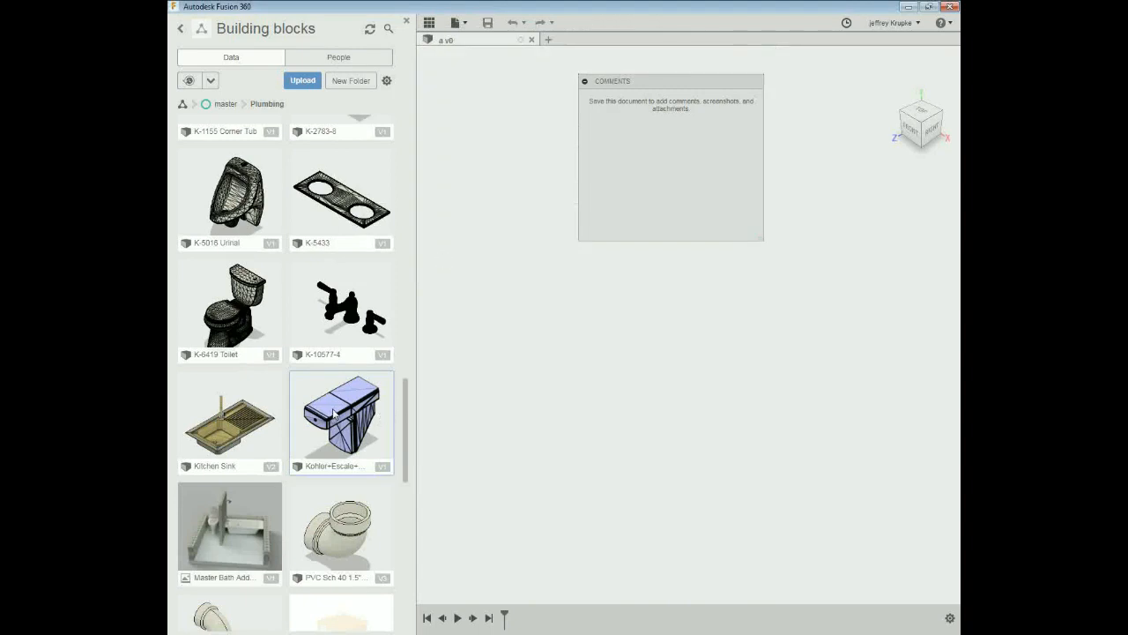
pyautogui.moveTo(483, 330)
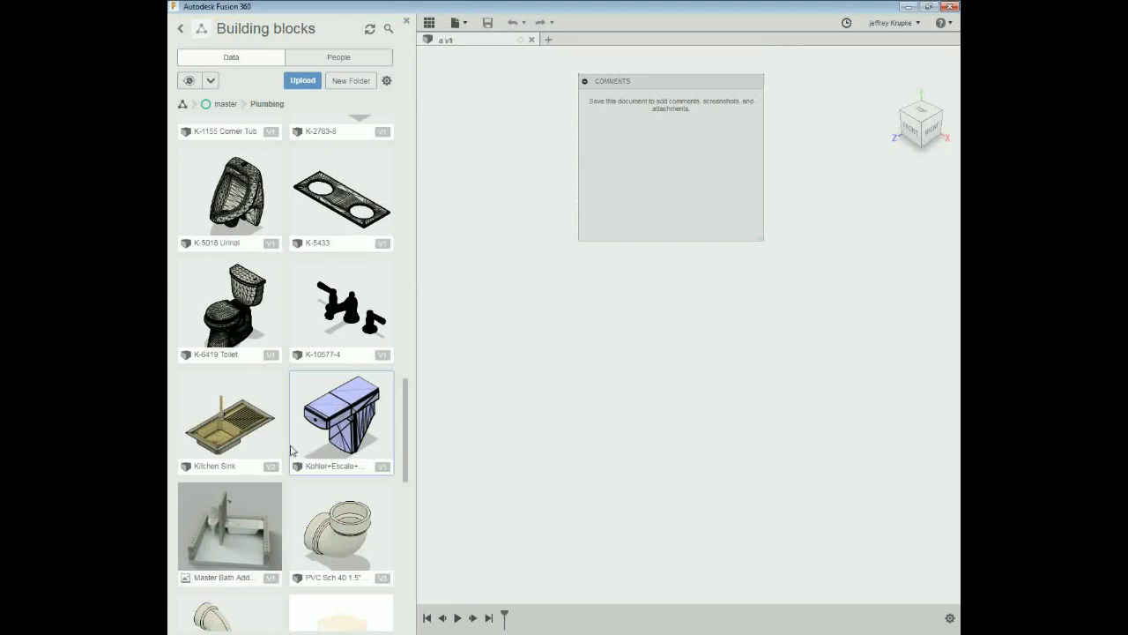
pyautogui.scroll(-3)
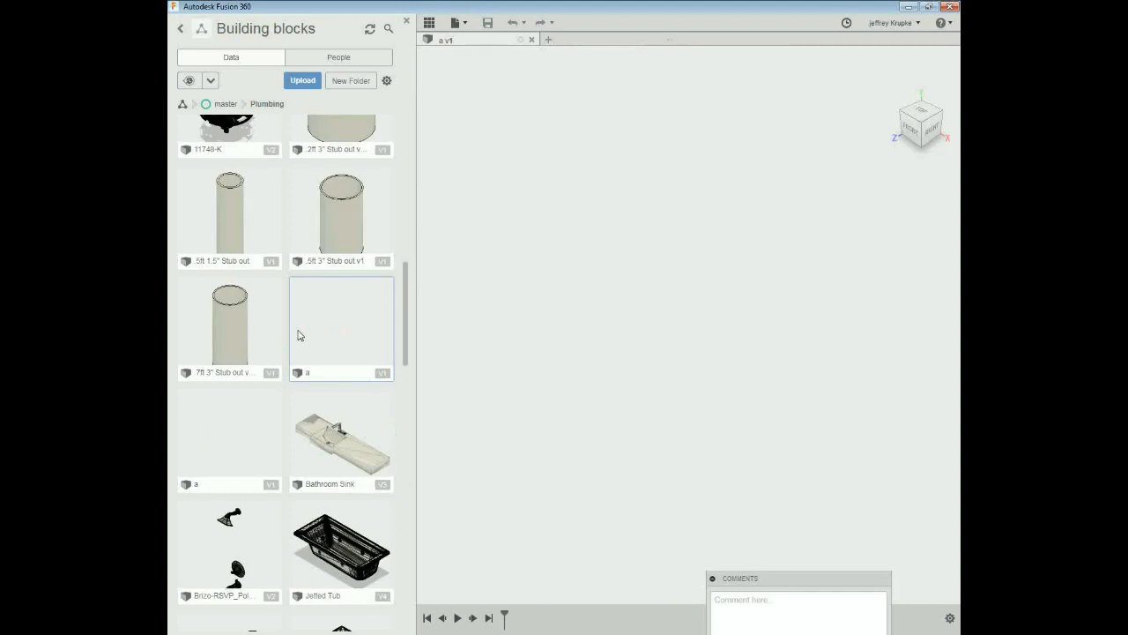
pyautogui.moveTo(285, 417)
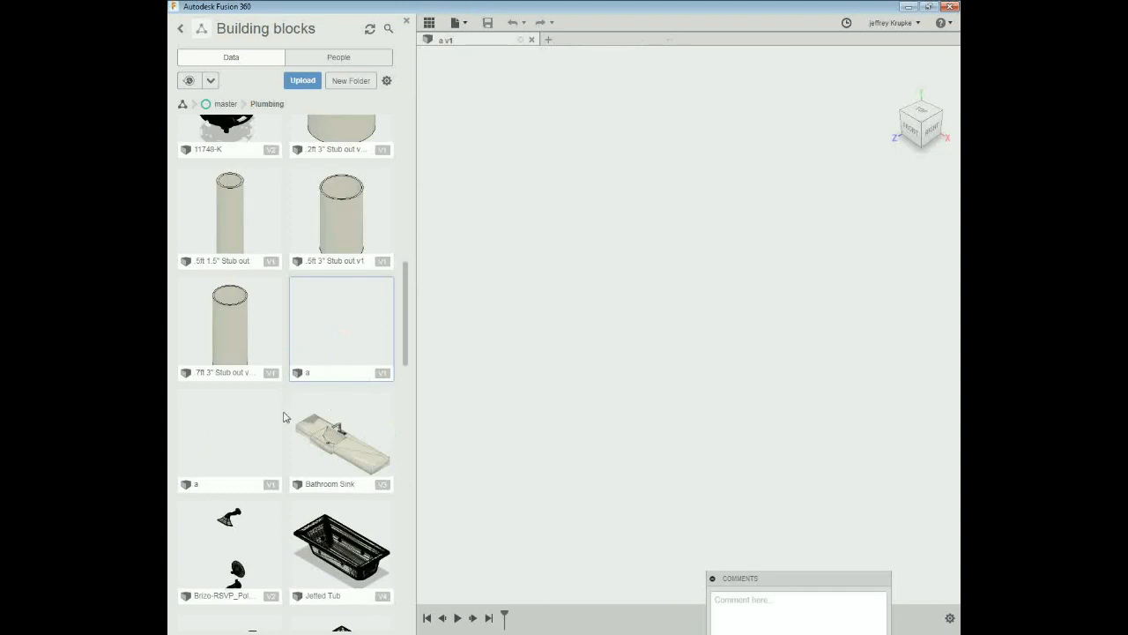
pyautogui.moveTo(419, 339)
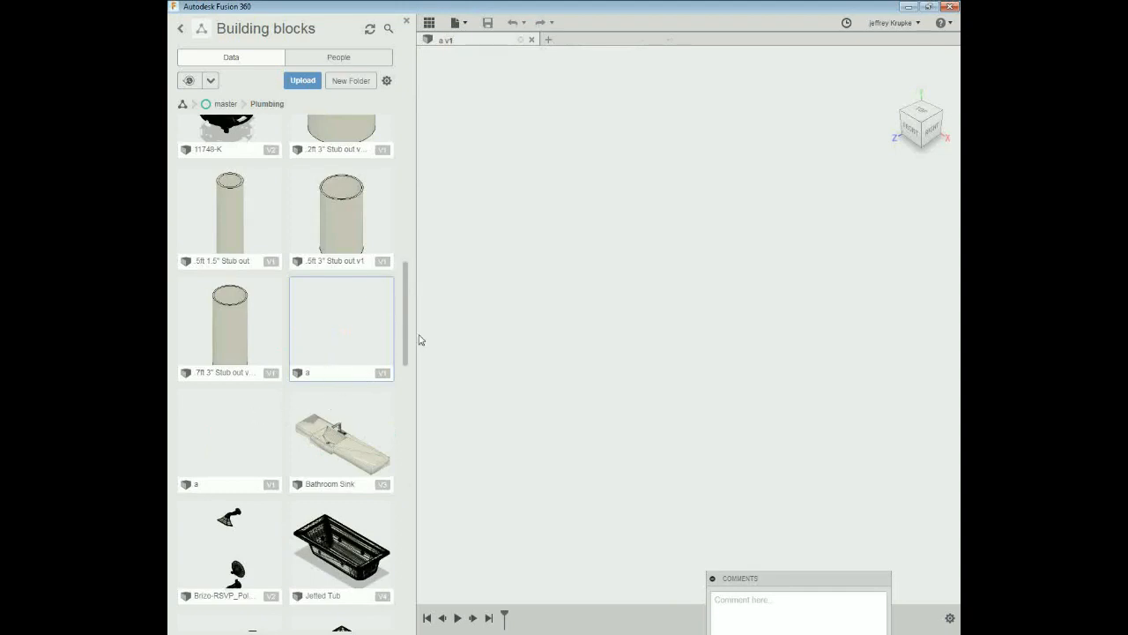
pyautogui.scroll(-3)
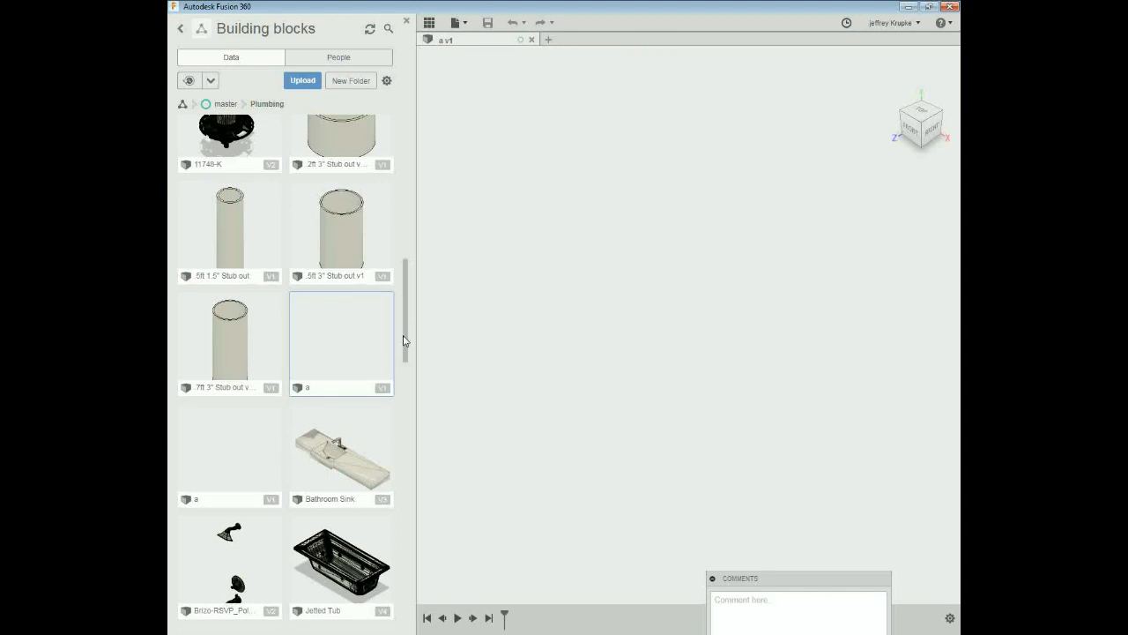
pyautogui.moveTo(410, 609)
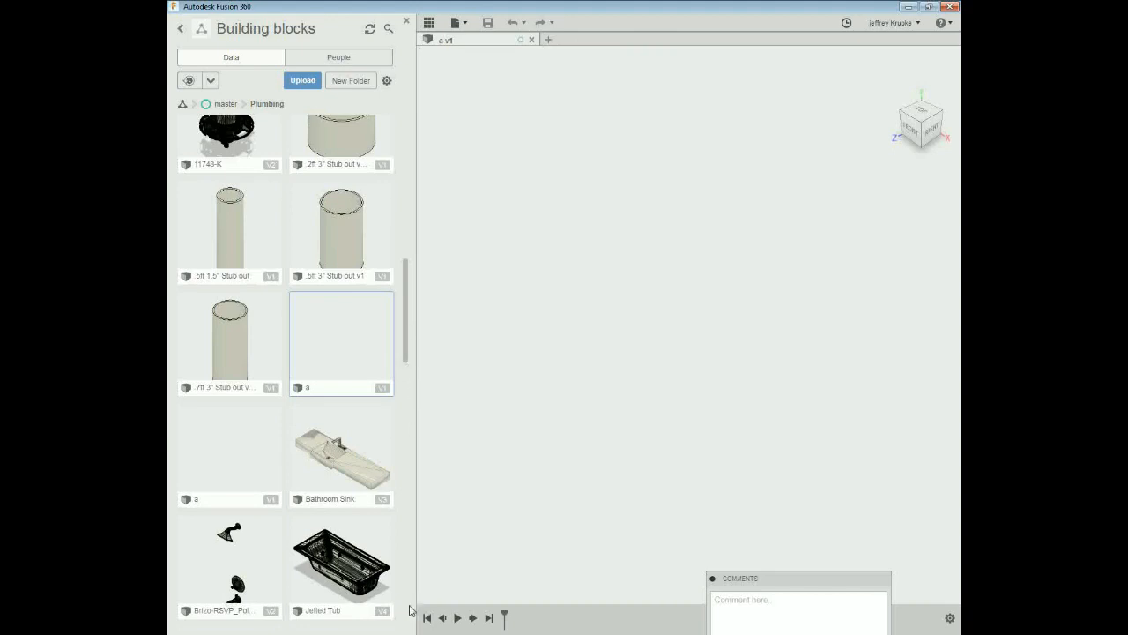
pyautogui.scroll(-3)
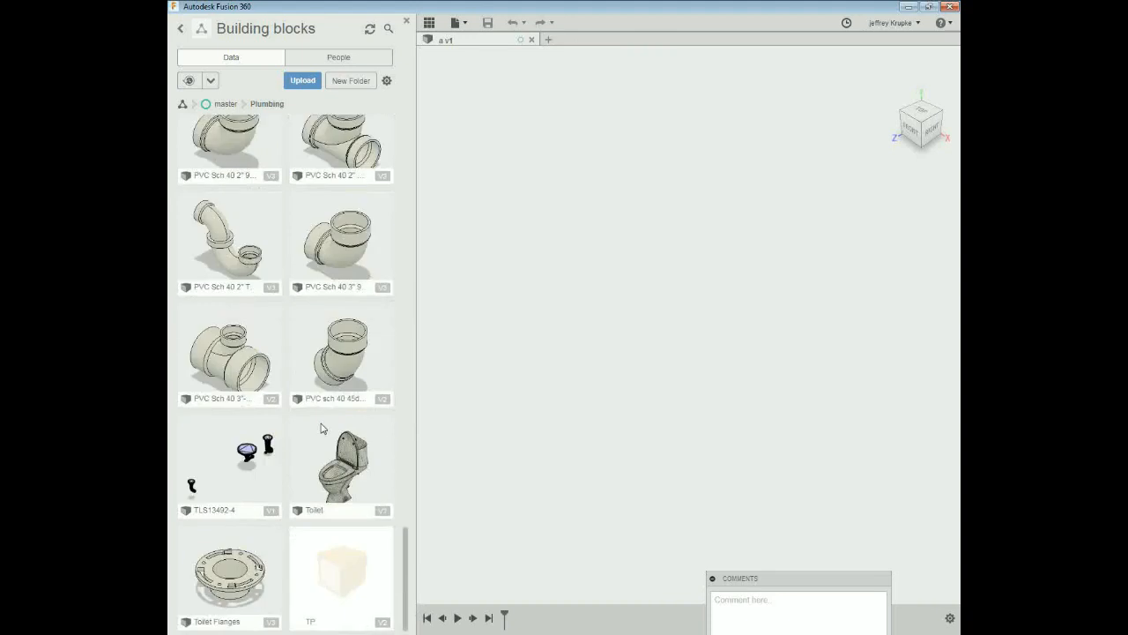
pyautogui.scroll(3)
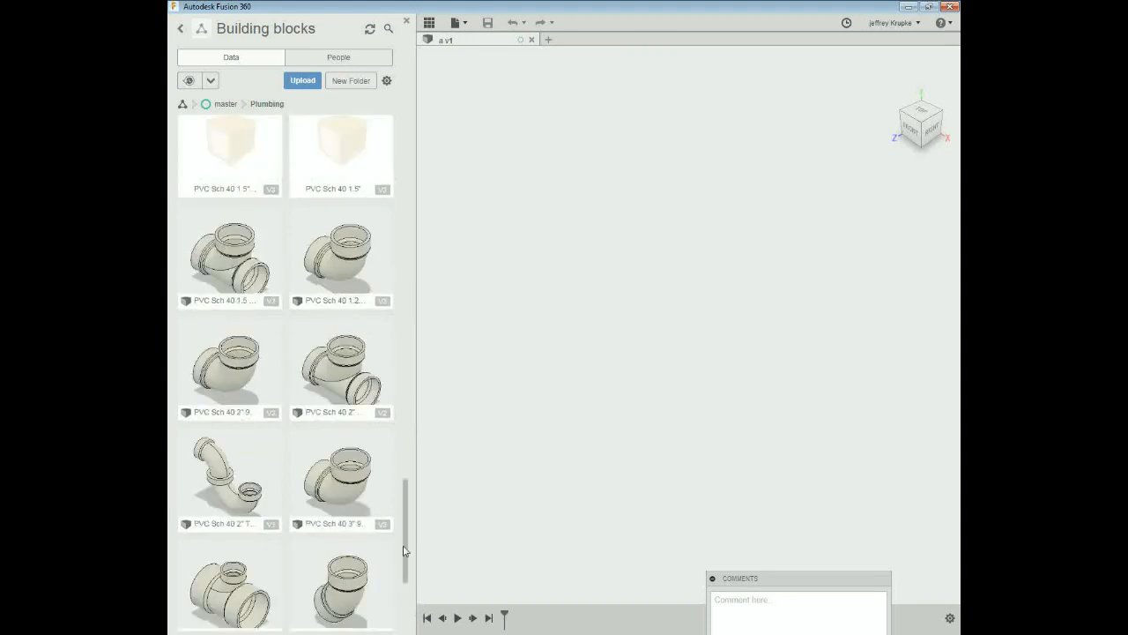
pyautogui.scroll(3)
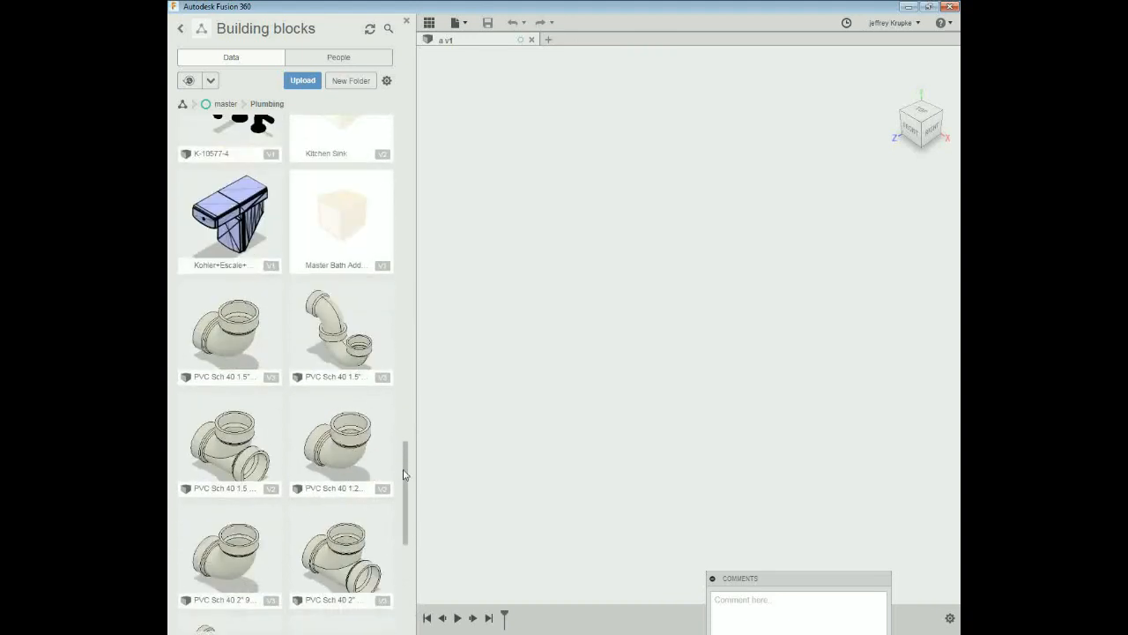
pyautogui.scroll(3)
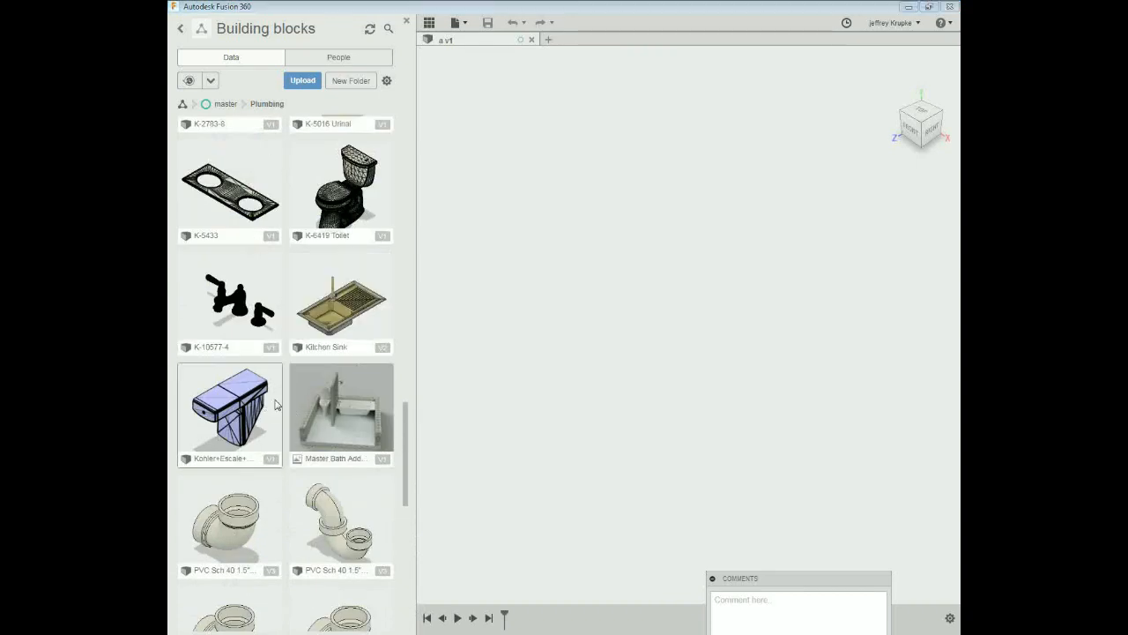
# Step: Drag the Kohler Escale toilet from the Plumbing folder into design 'a'
pyautogui.moveTo(229, 414); pyautogui.dragTo(614, 378)
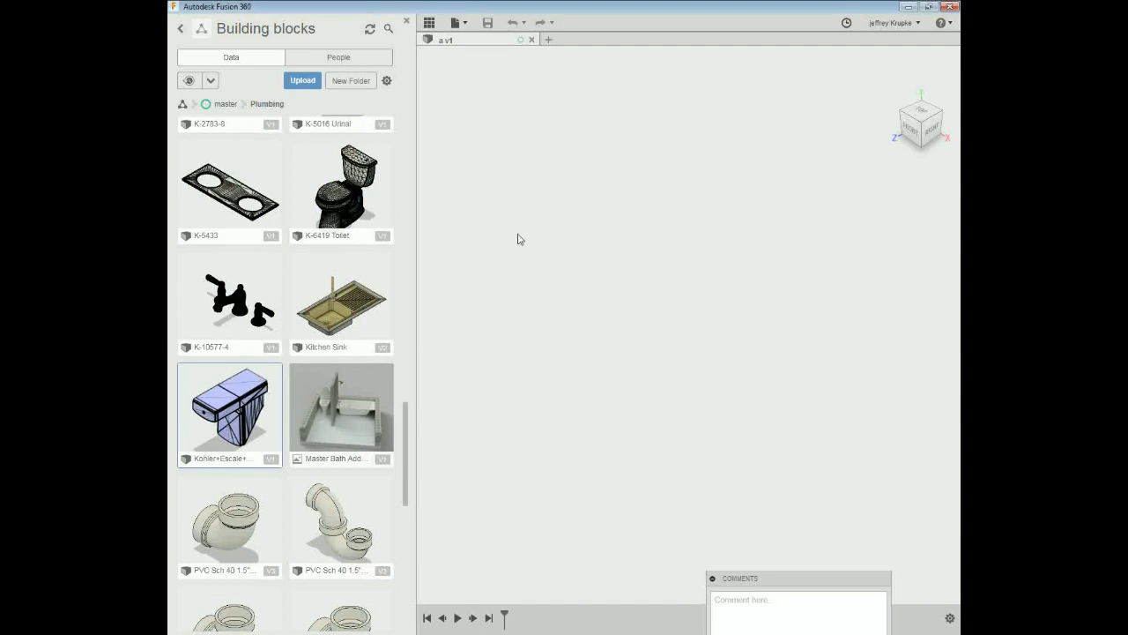
pyautogui.moveTo(535, 228)
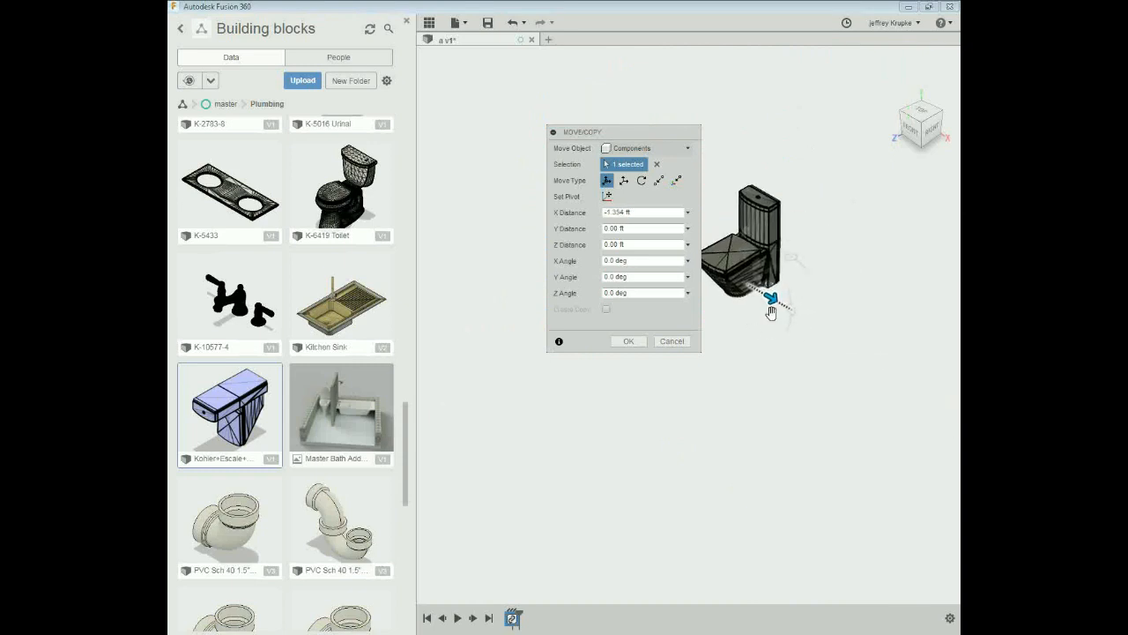
# Step: Lift the inserted toilet 0.375 ft along Z with the Move/Copy arrow
pyautogui.moveTo(771, 295); pyautogui.dragTo(744, 246)
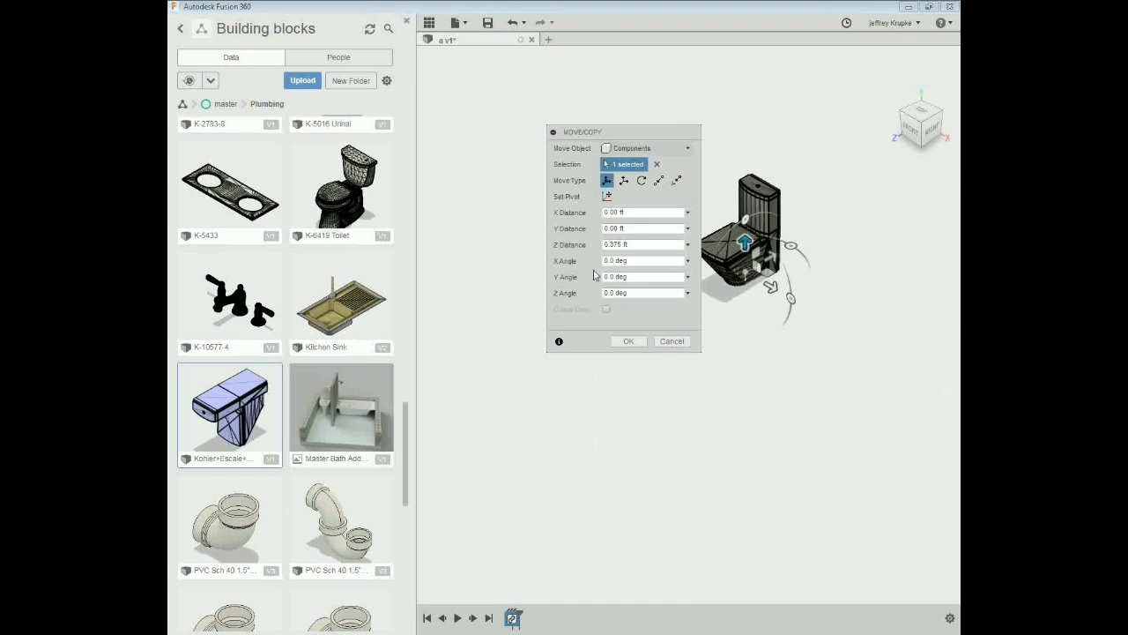
pyautogui.moveTo(672, 341)
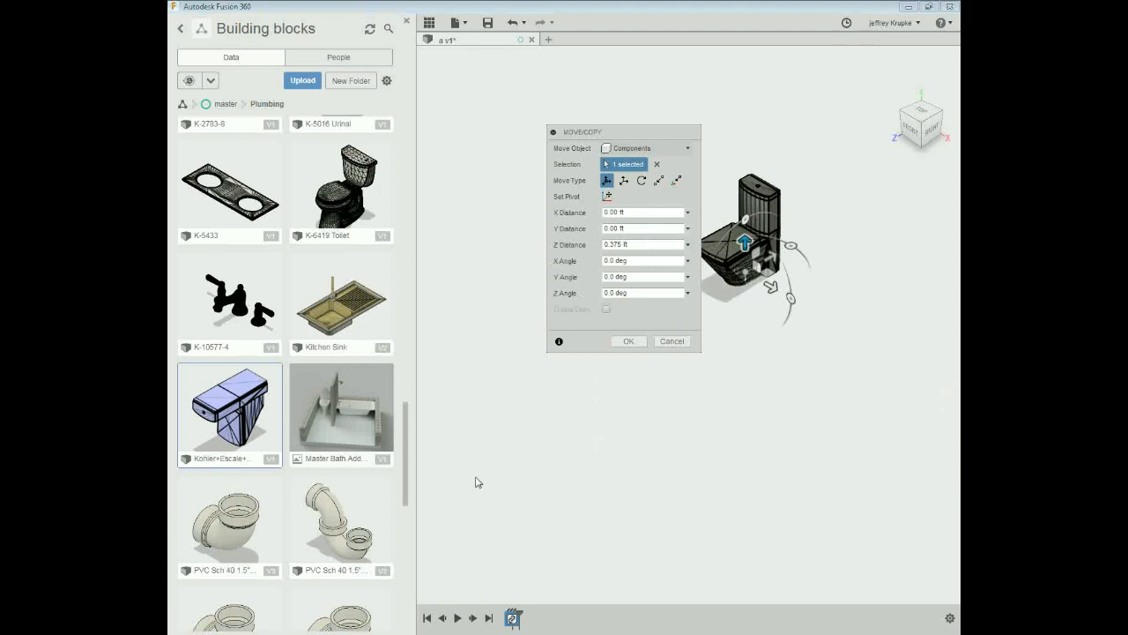
pyautogui.moveTo(564, 293)
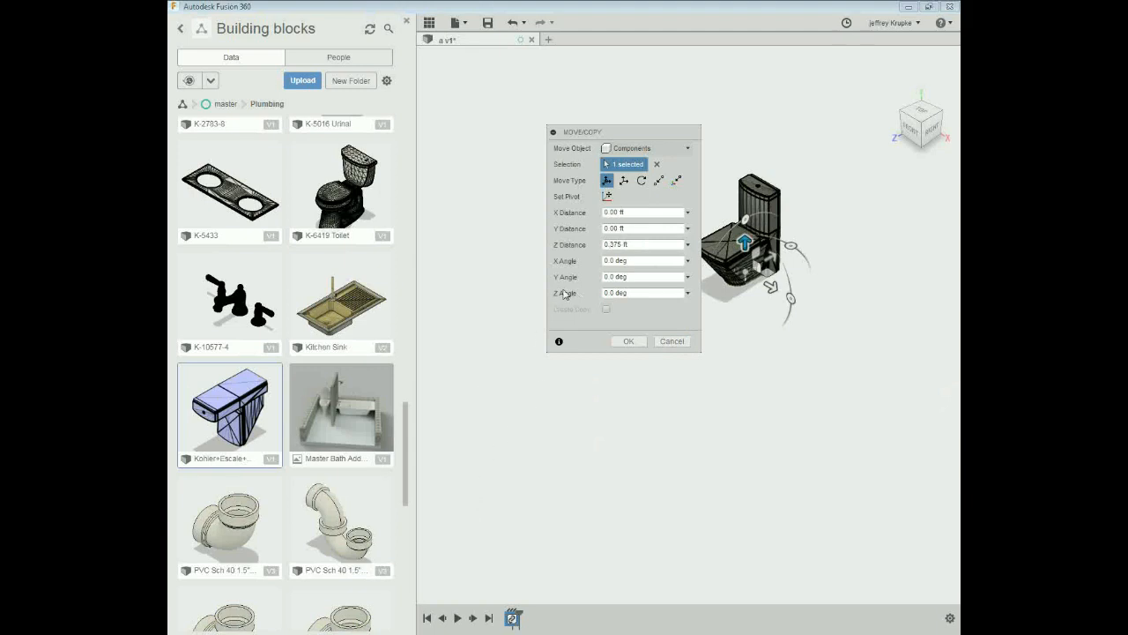
pyautogui.moveTo(602, 318)
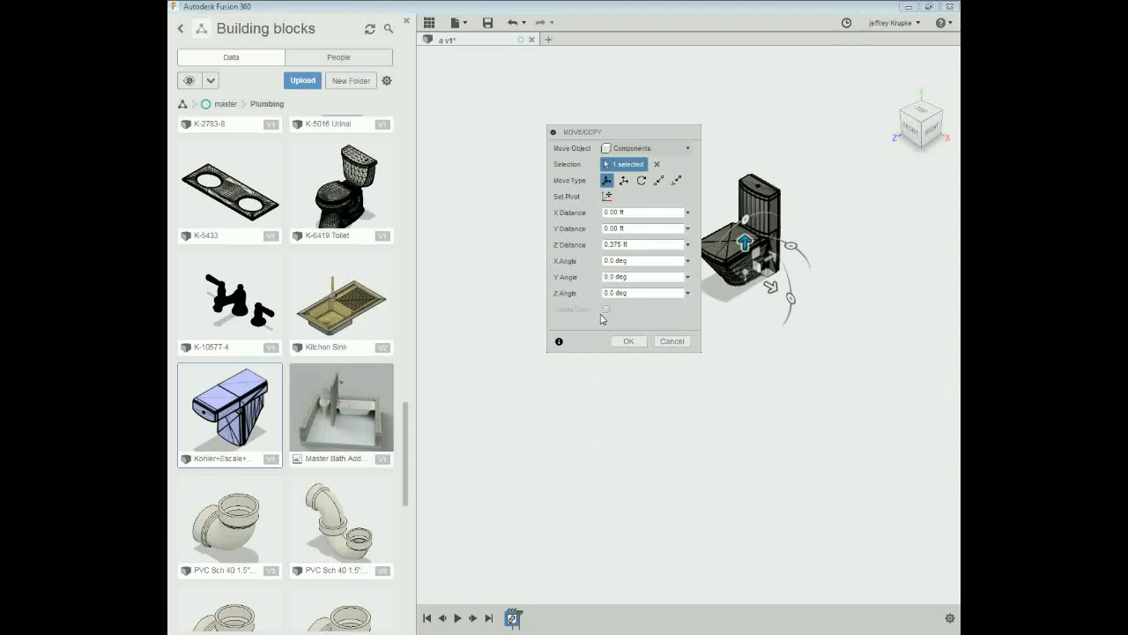
pyautogui.moveTo(591, 328)
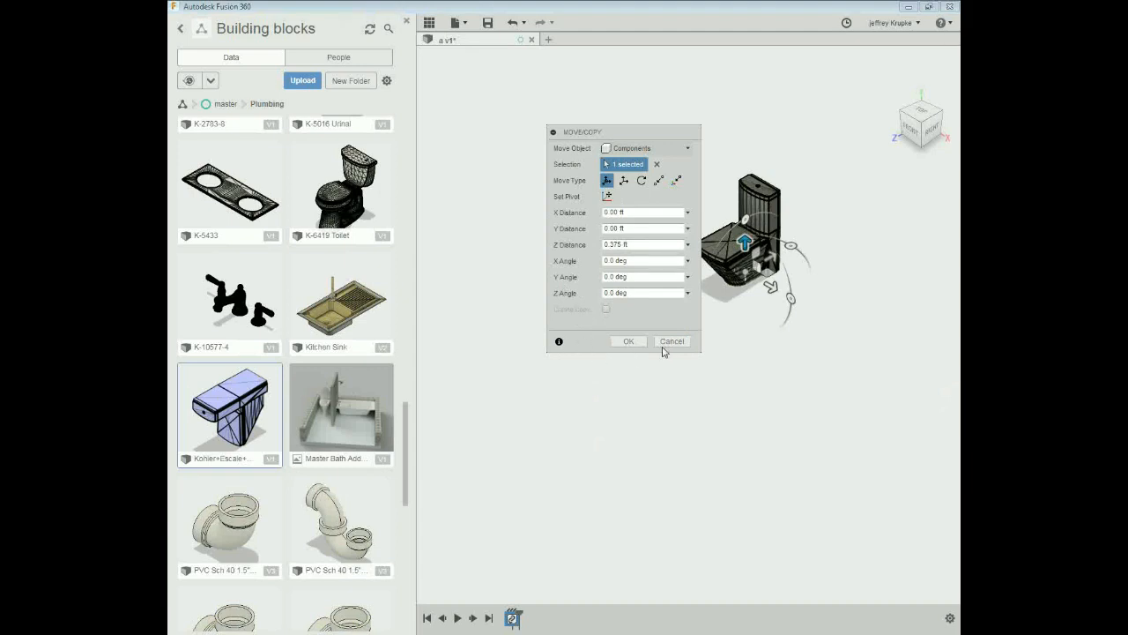
pyautogui.moveTo(640, 355)
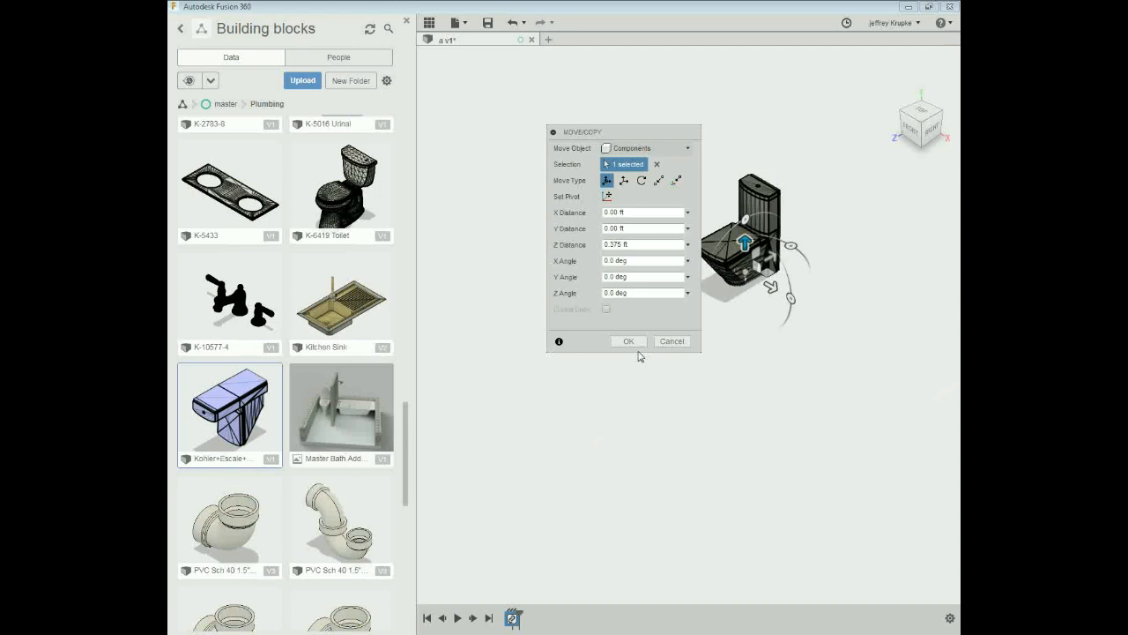
pyautogui.moveTo(598, 360)
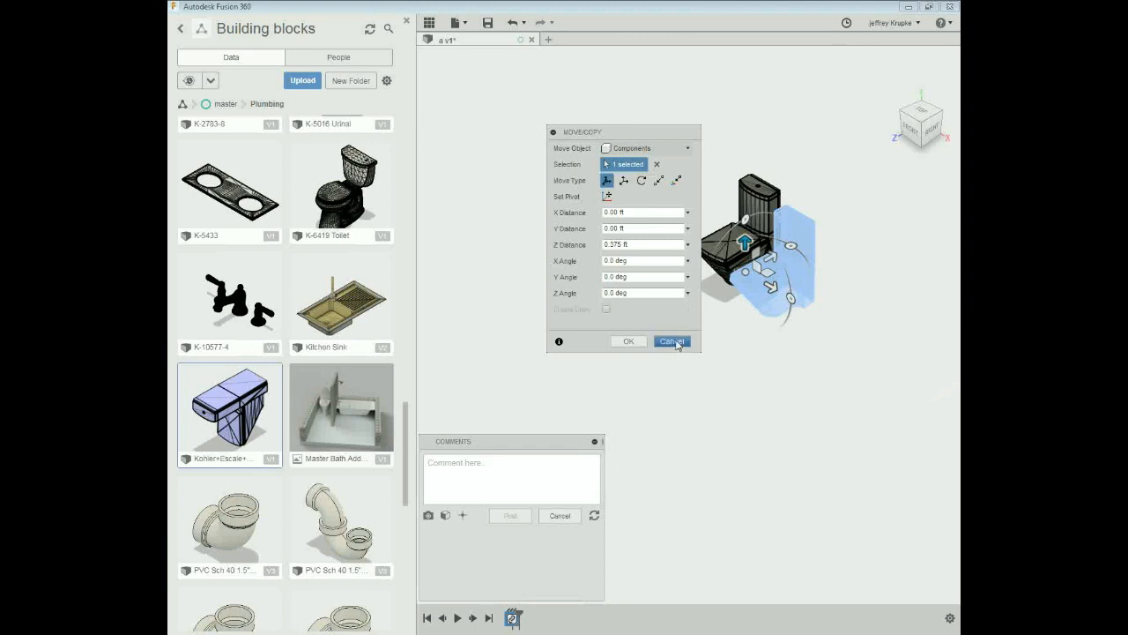
# Step: Cancel Move/Copy, discarding the 0.375 ft lift of the toilet
pyautogui.click(671, 341)
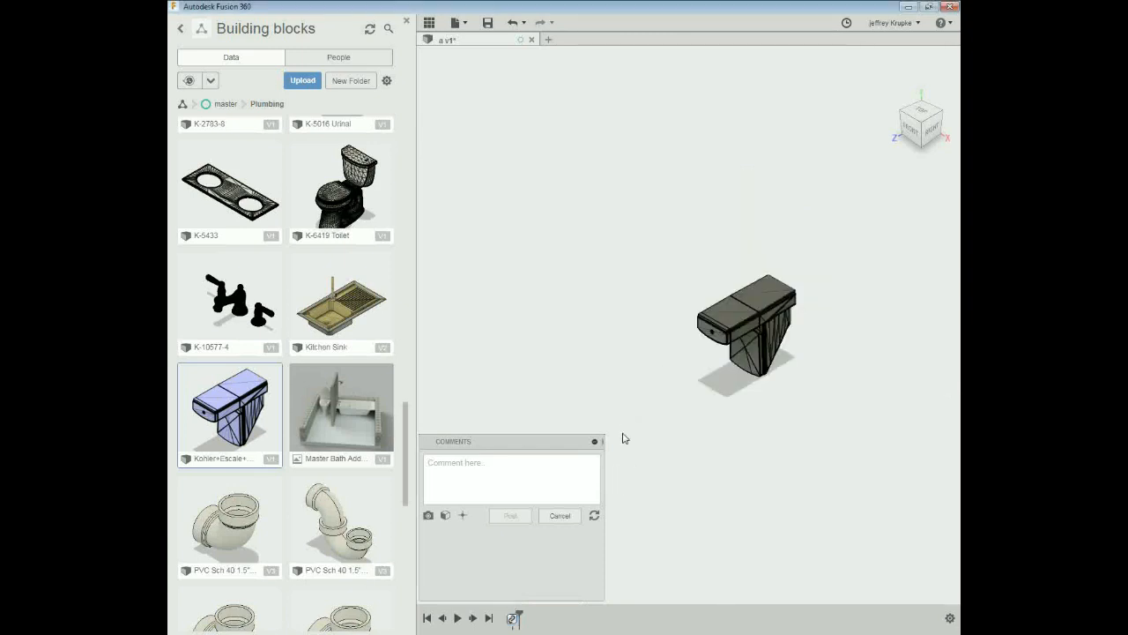
pyautogui.moveTo(693, 520)
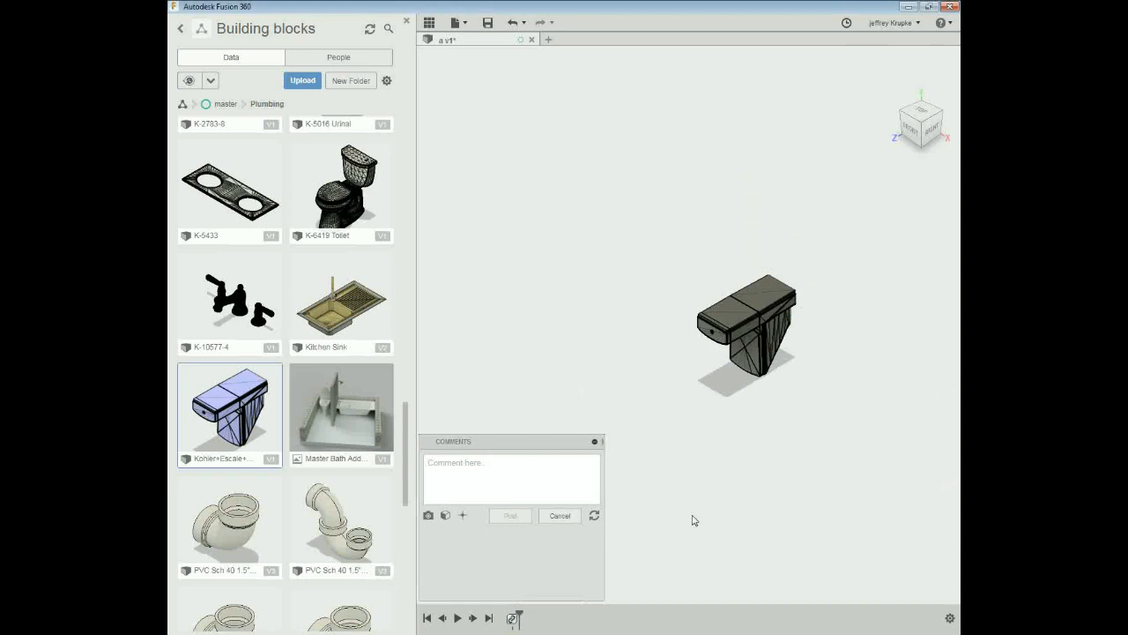
pyautogui.moveTo(843, 155)
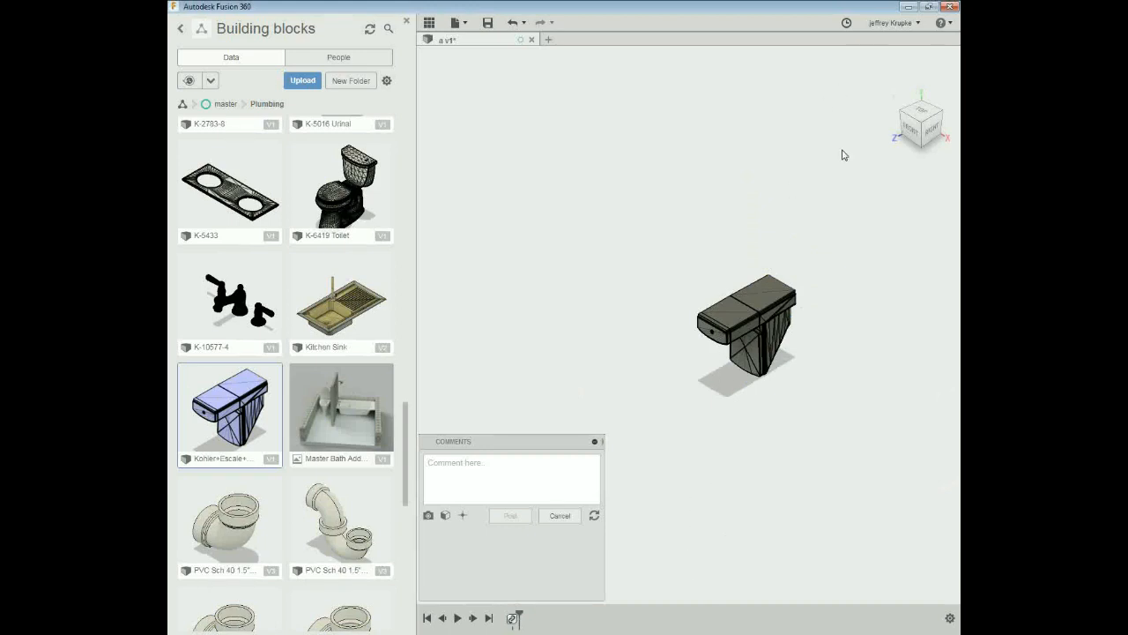